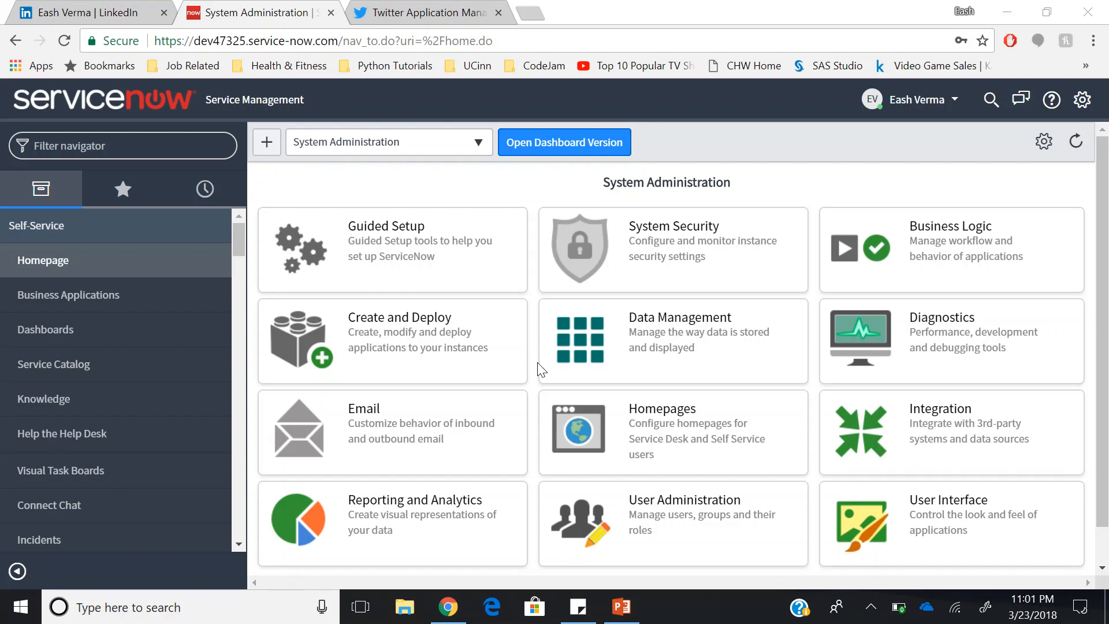
- Show the ServiceNowIntegrationEash app's details in Twitter Application Management
click(86, 13)
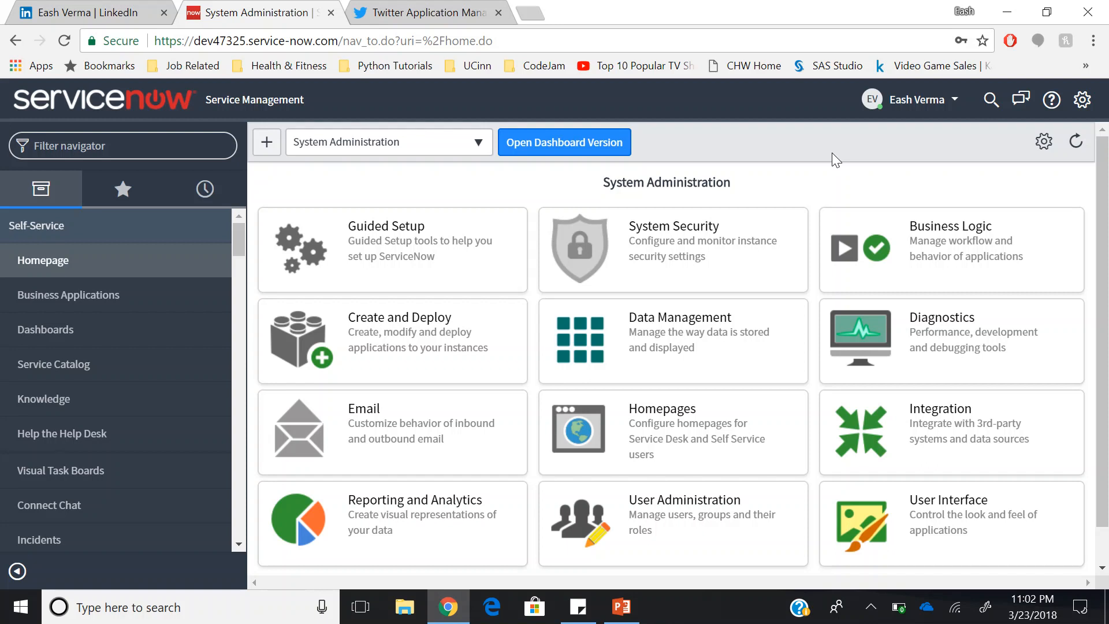
mouse_move(435, 8)
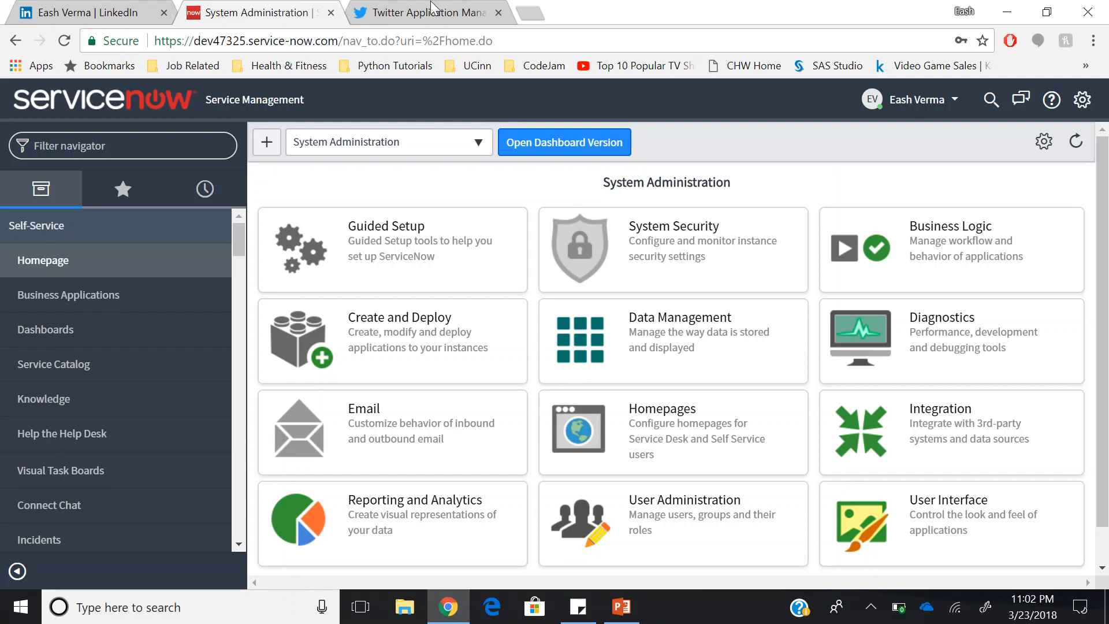
click(427, 12)
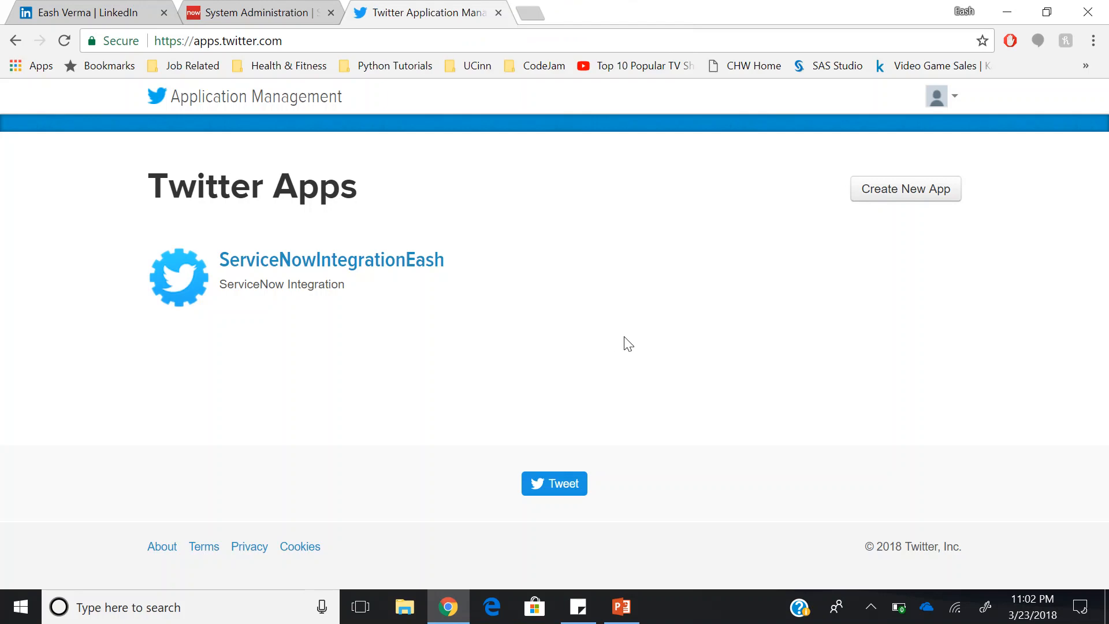
mouse_move(856, 175)
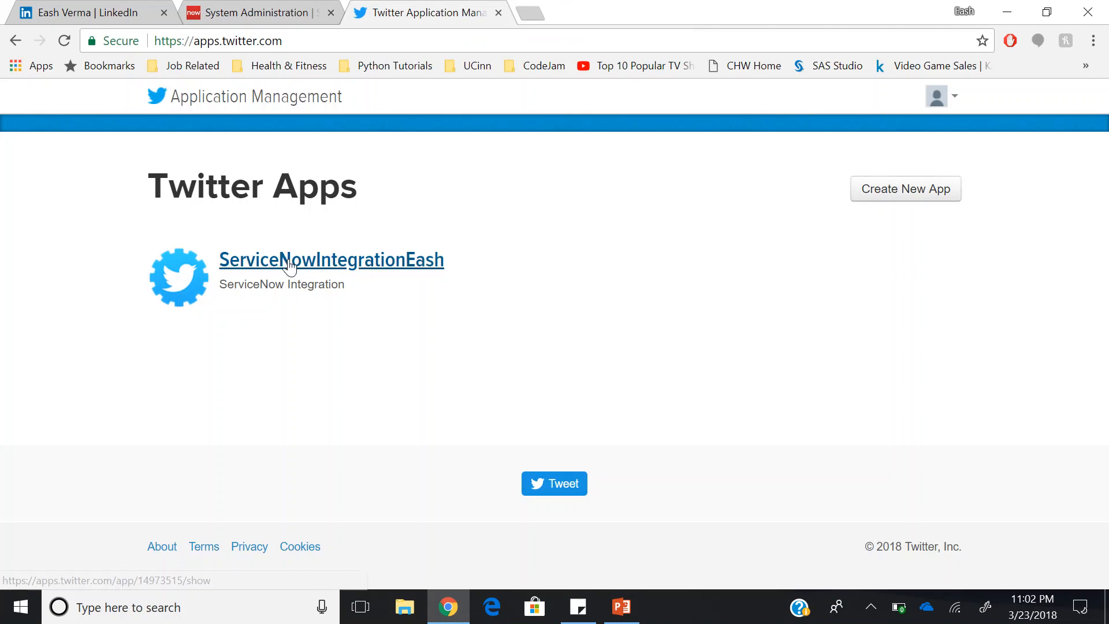
click(332, 260)
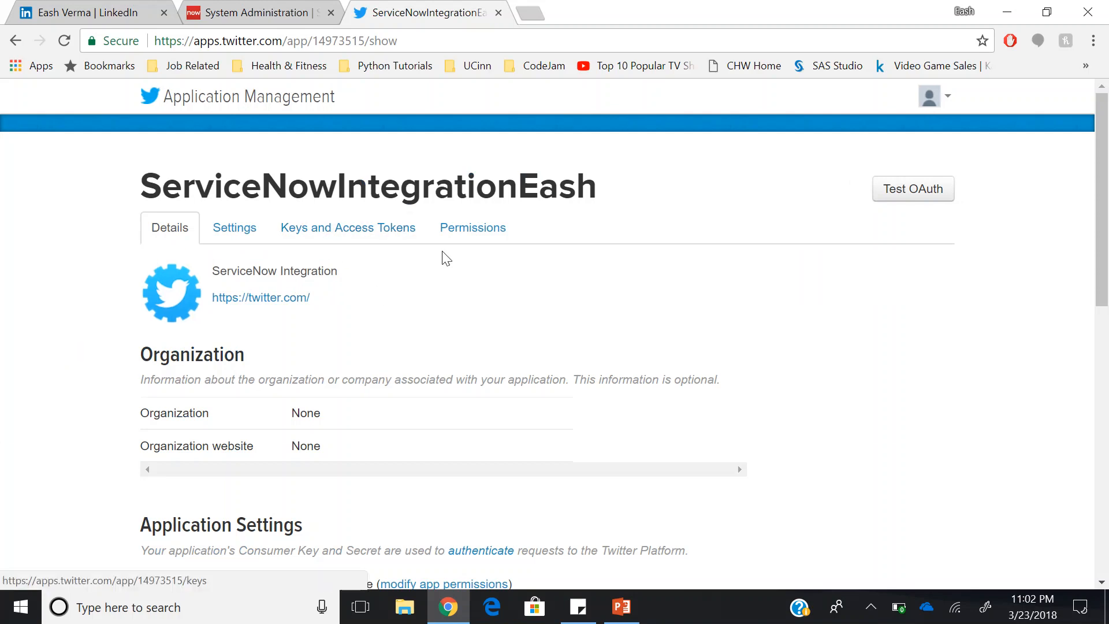
mouse_move(471, 285)
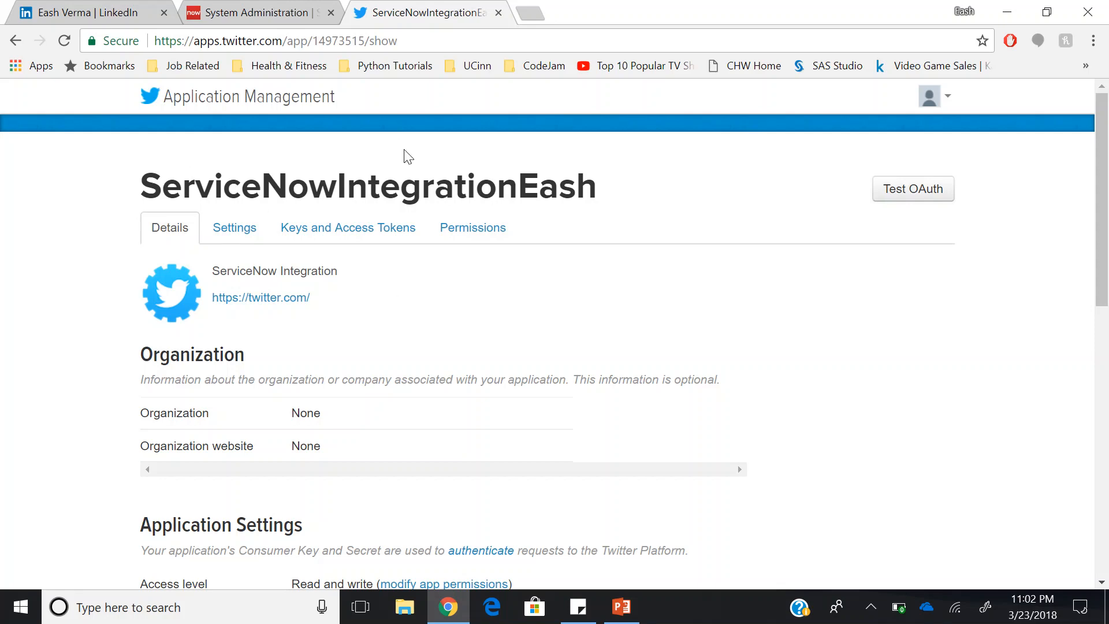
- Back in ServiceNow, list the System Plugins whose Name matches *twi
click(257, 13)
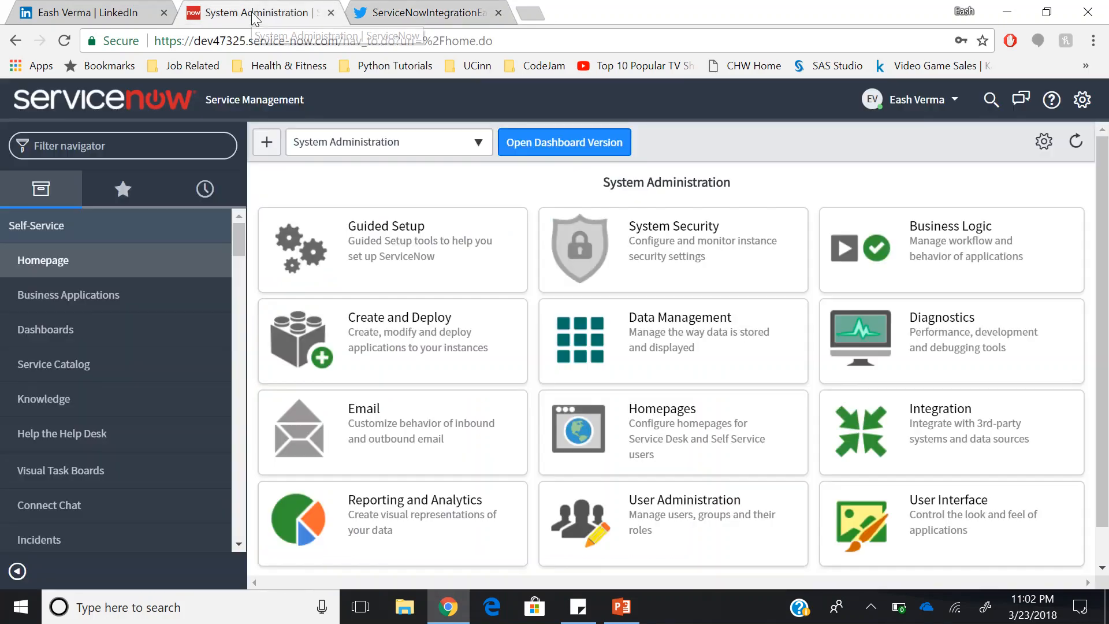
mouse_move(385, 226)
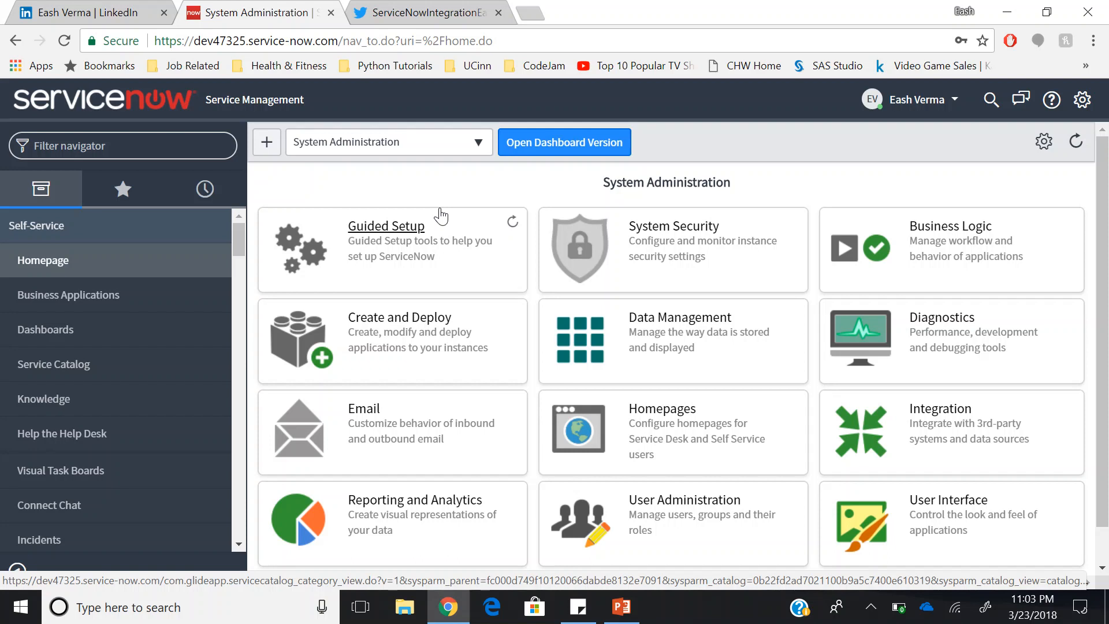
click(120, 146)
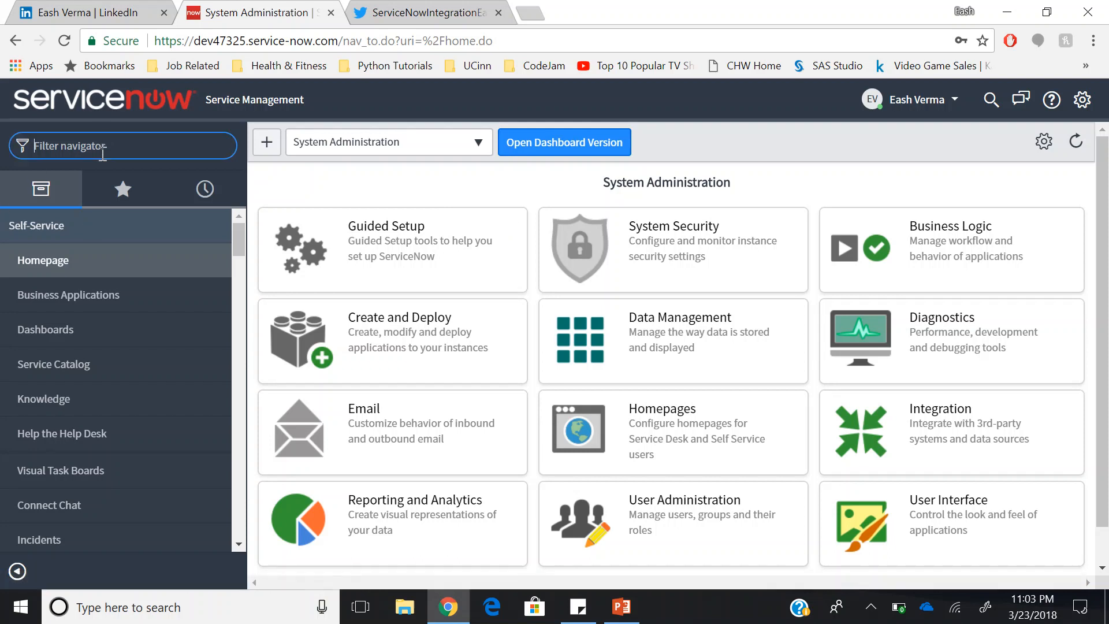
text(plugin)
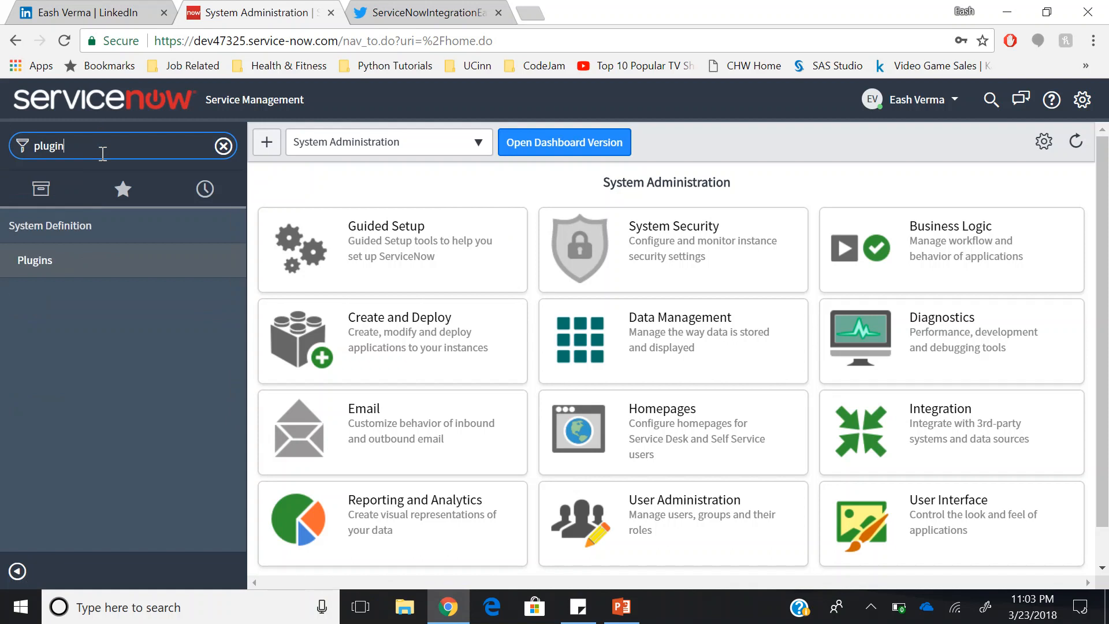
click(33, 260)
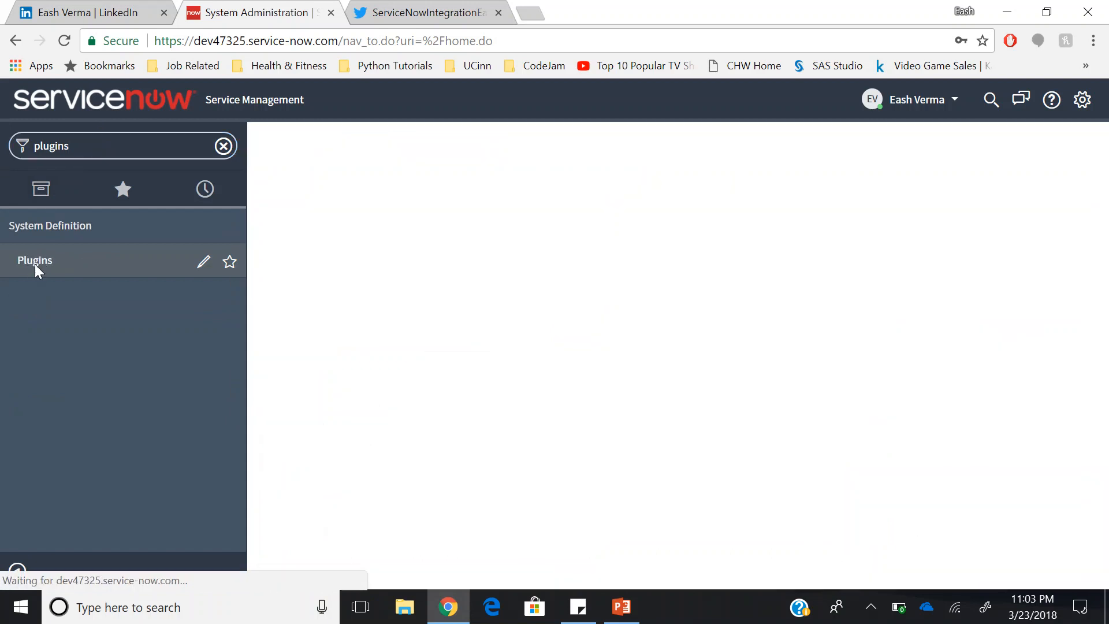
click(34, 260)
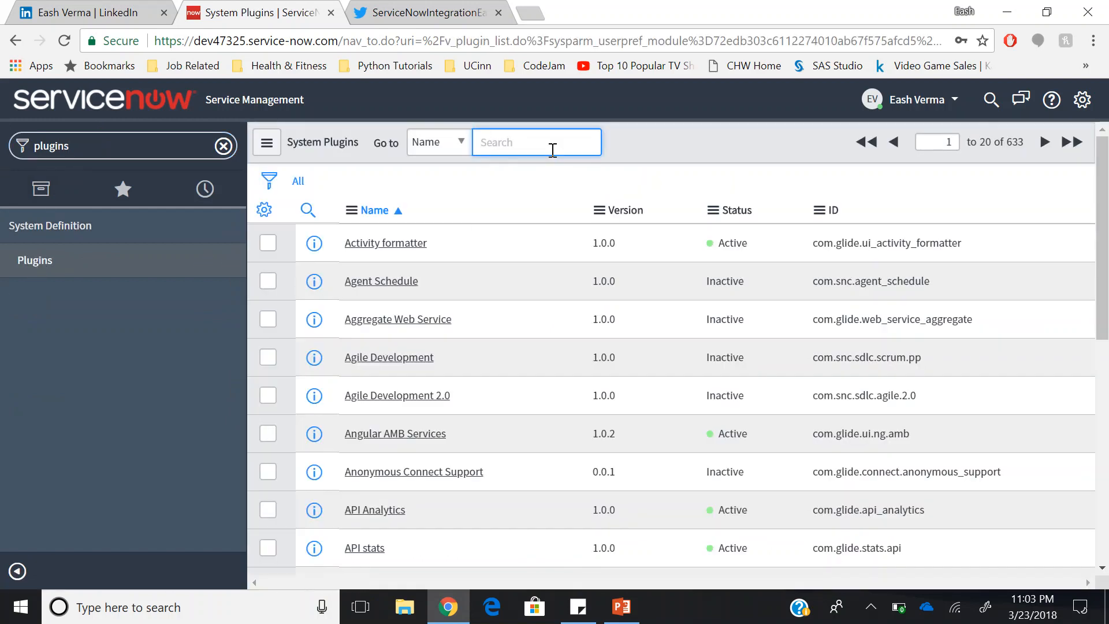
text(*twi)
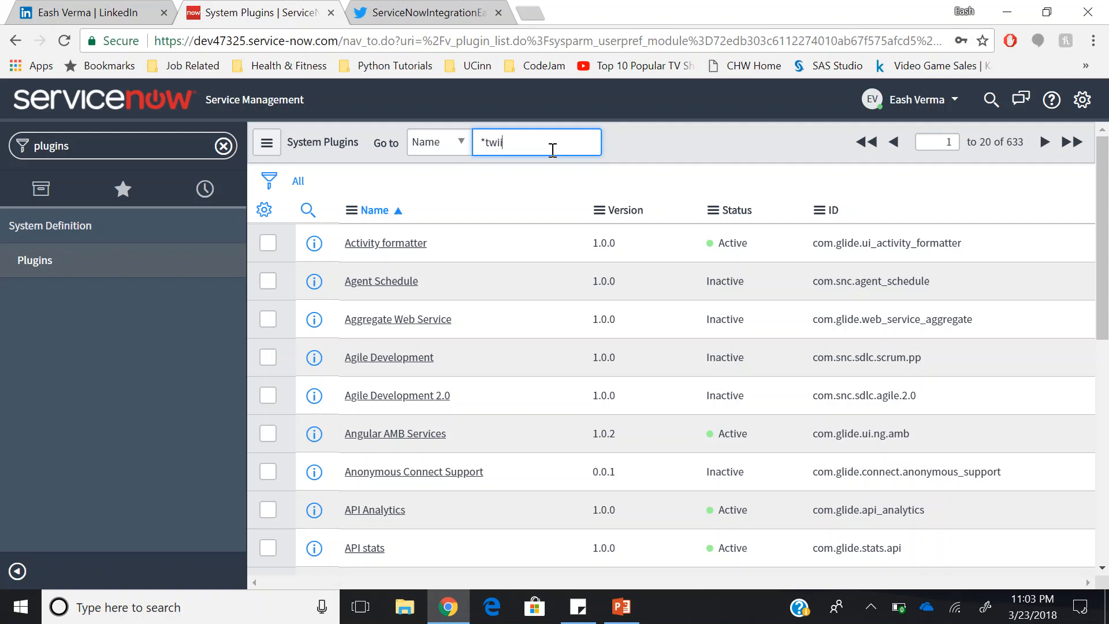
key(Enter)
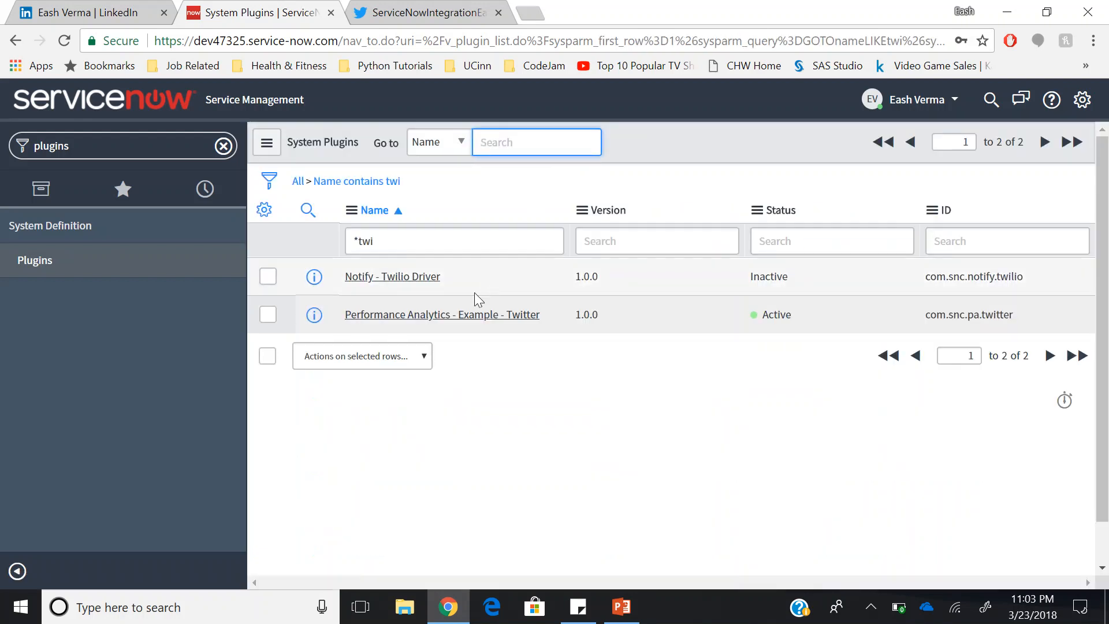
- Confirm the Performance Analytics - Example - Twitter plugin is already active, then filter the navigator by twi
click(442, 314)
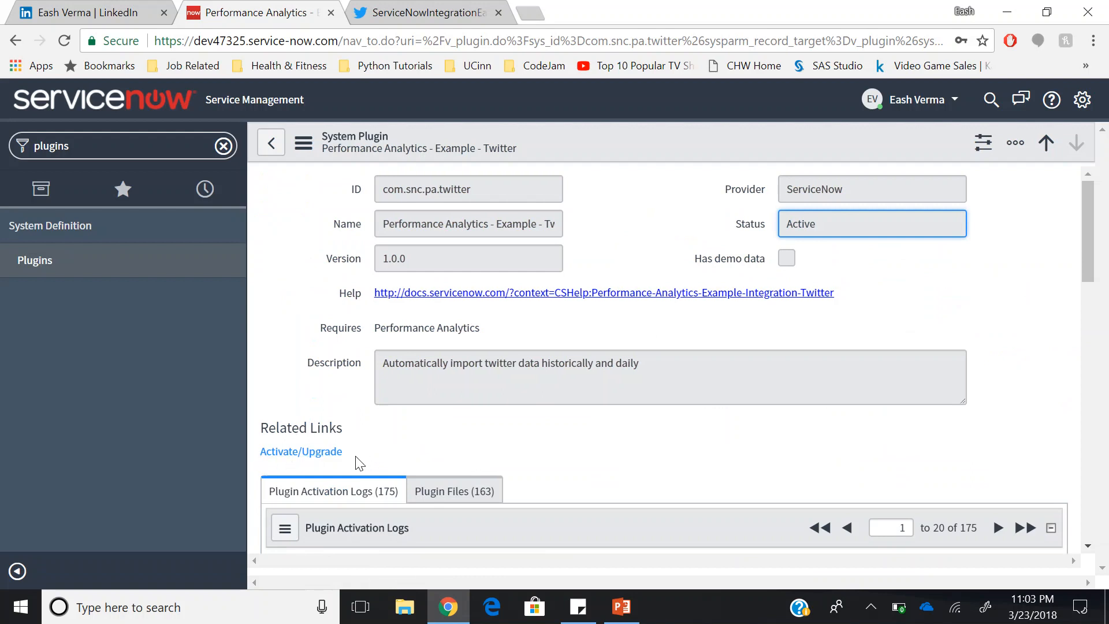
mouse_move(301, 452)
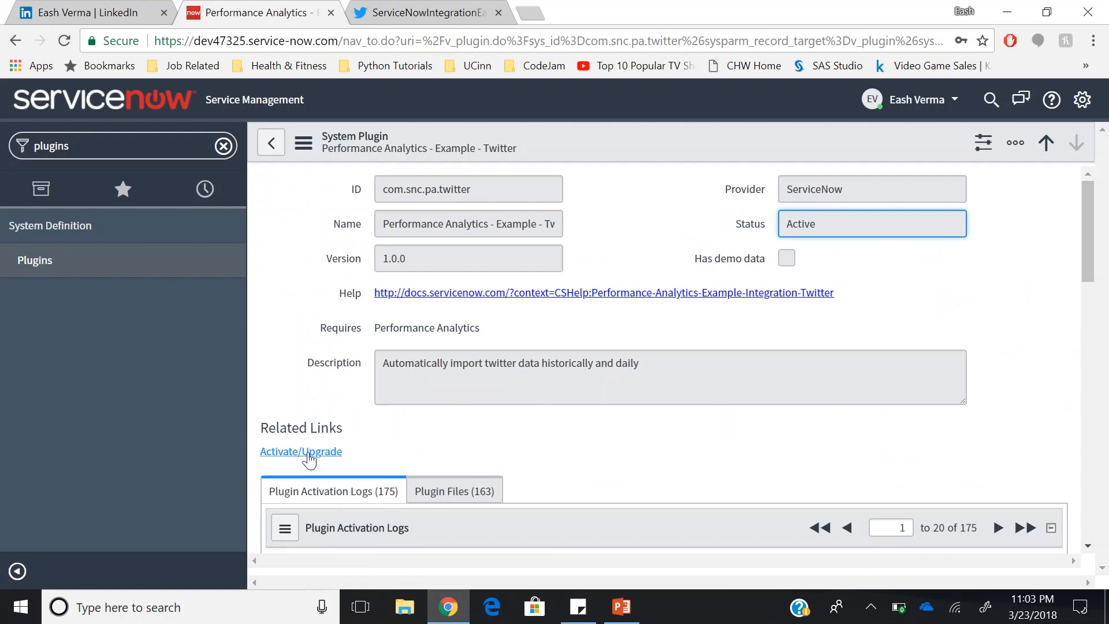
click(300, 452)
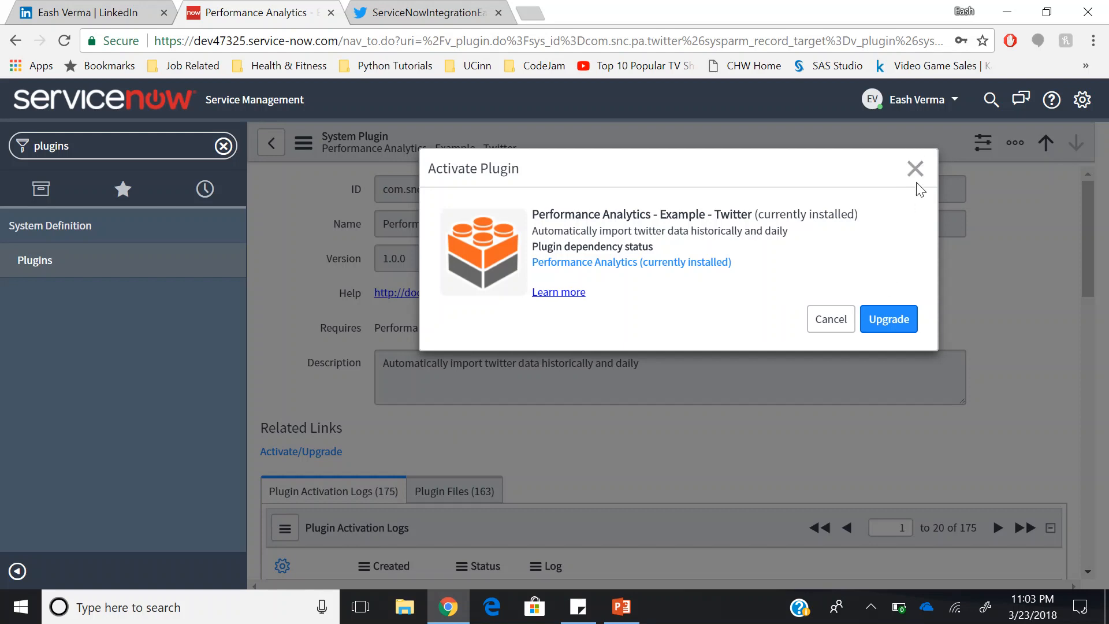
click(915, 169)
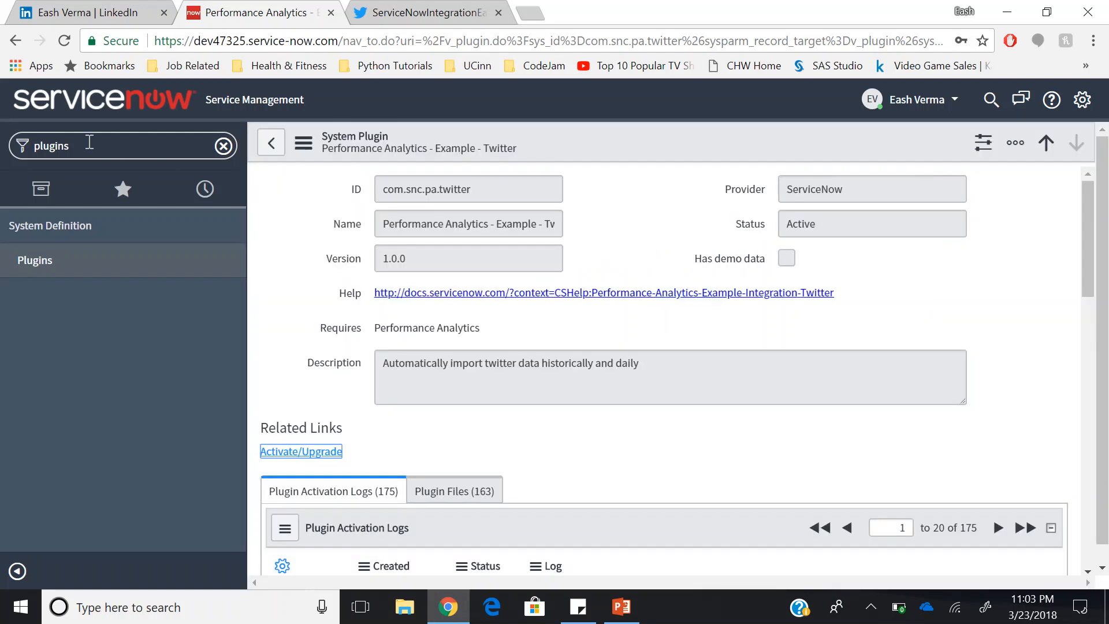
text(twi)
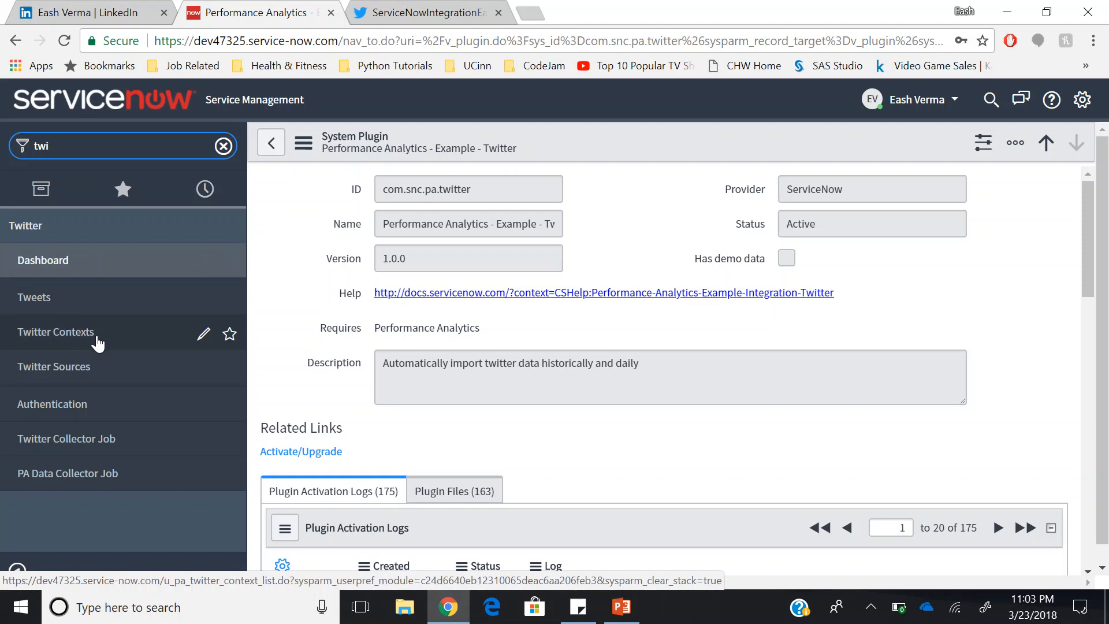
click(54, 332)
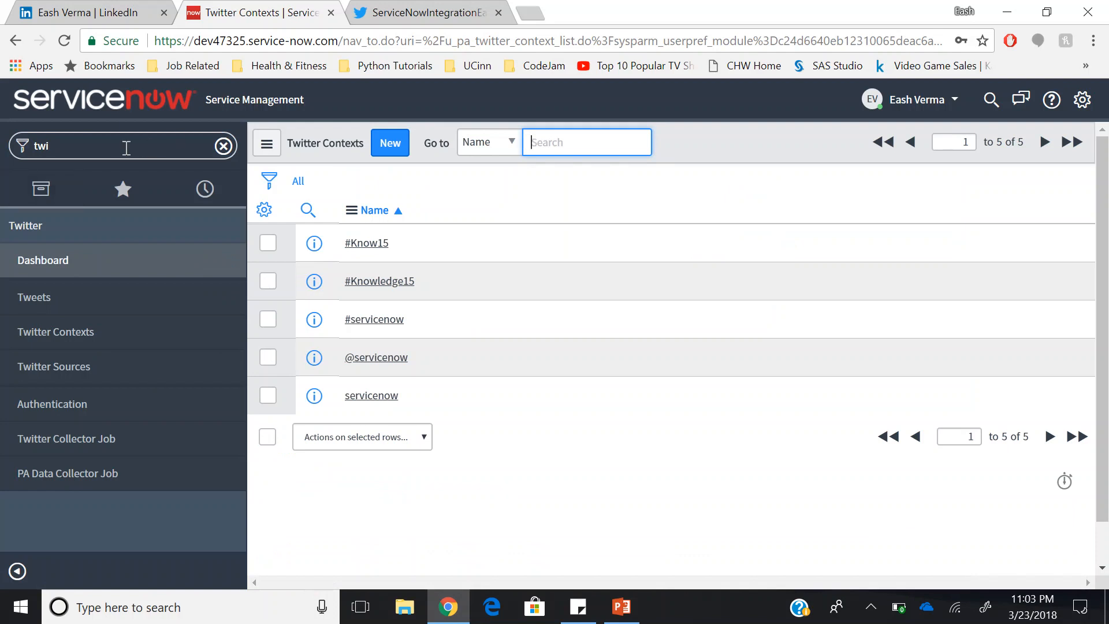
text(rest)
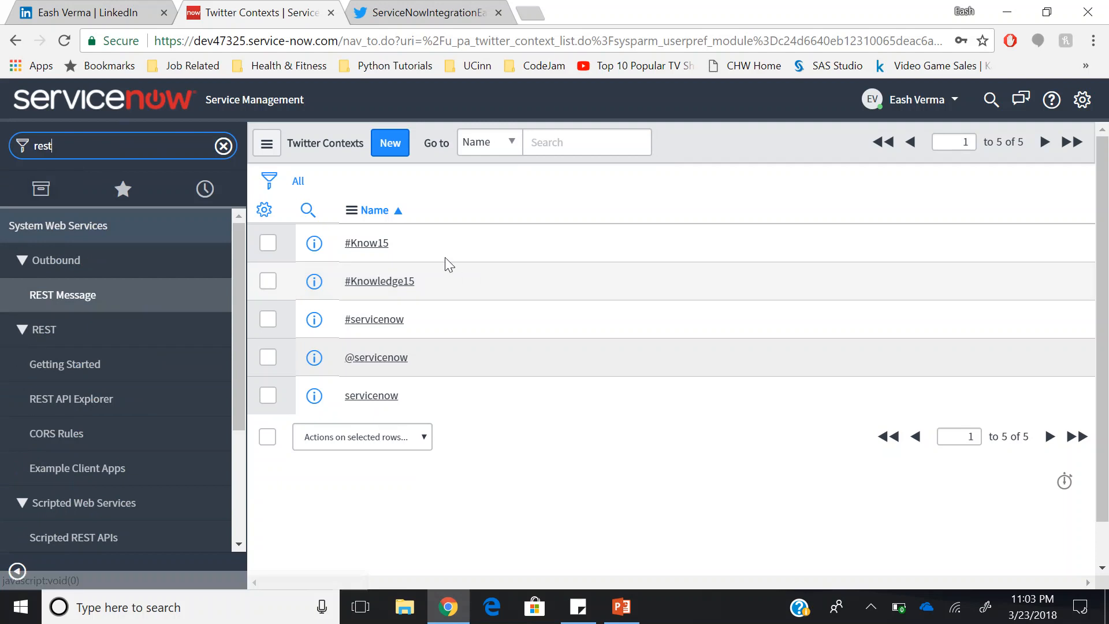
- View the Get Twitter OAuth Token REST message and its single post HTTP method
click(62, 295)
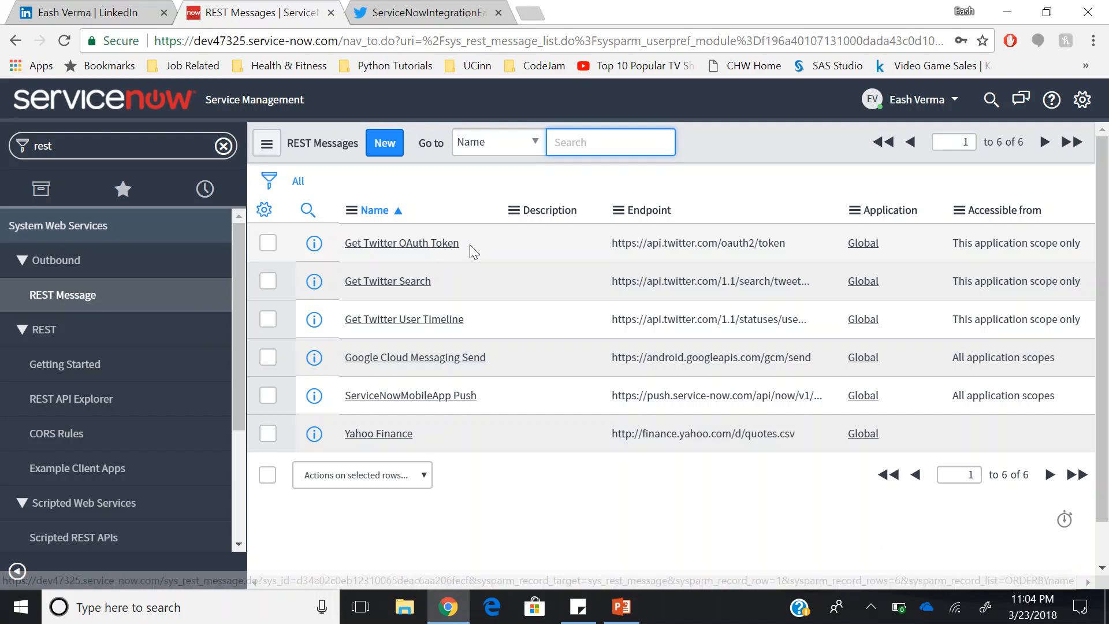
click(402, 243)
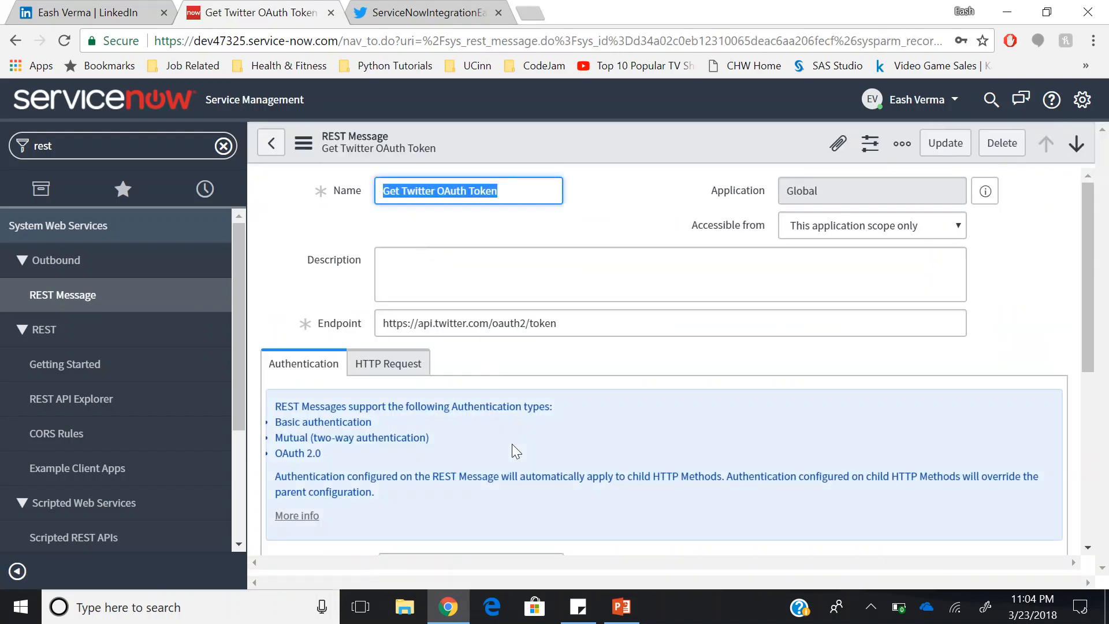
scroll(down, 3)
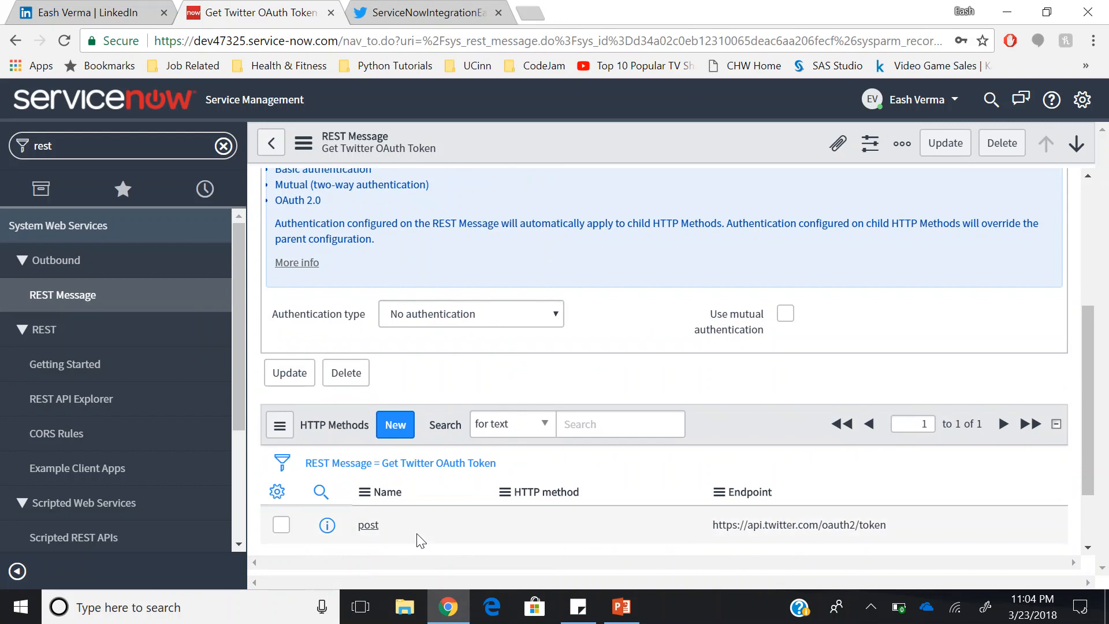
scroll(down, 3)
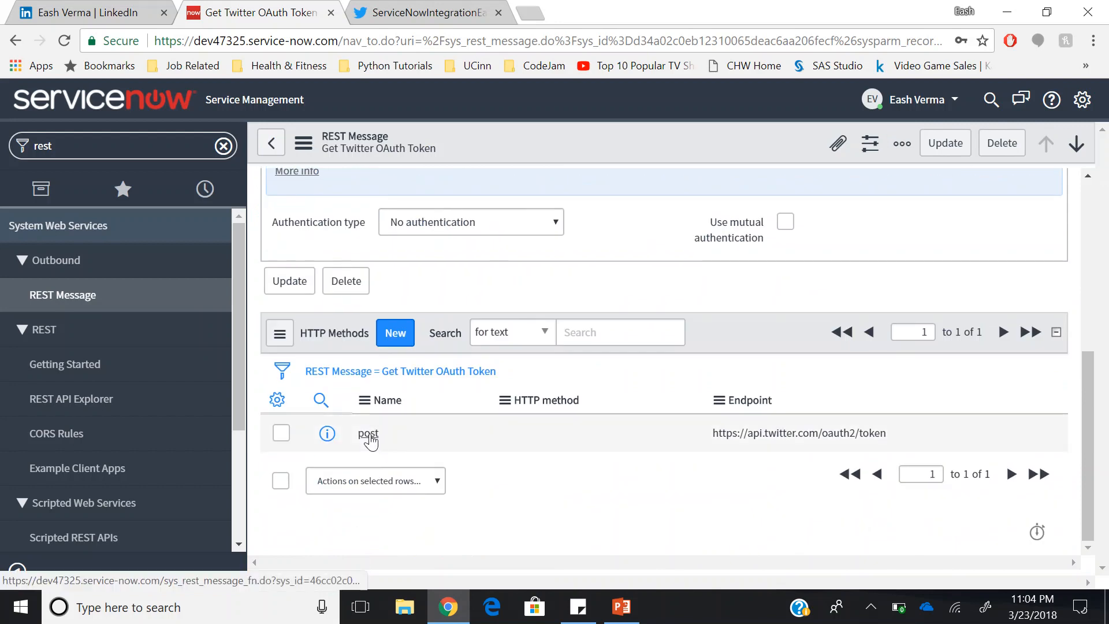
- Review the post HTTP method's basic authentication credentials, then filter the navigator for Twitter
click(368, 433)
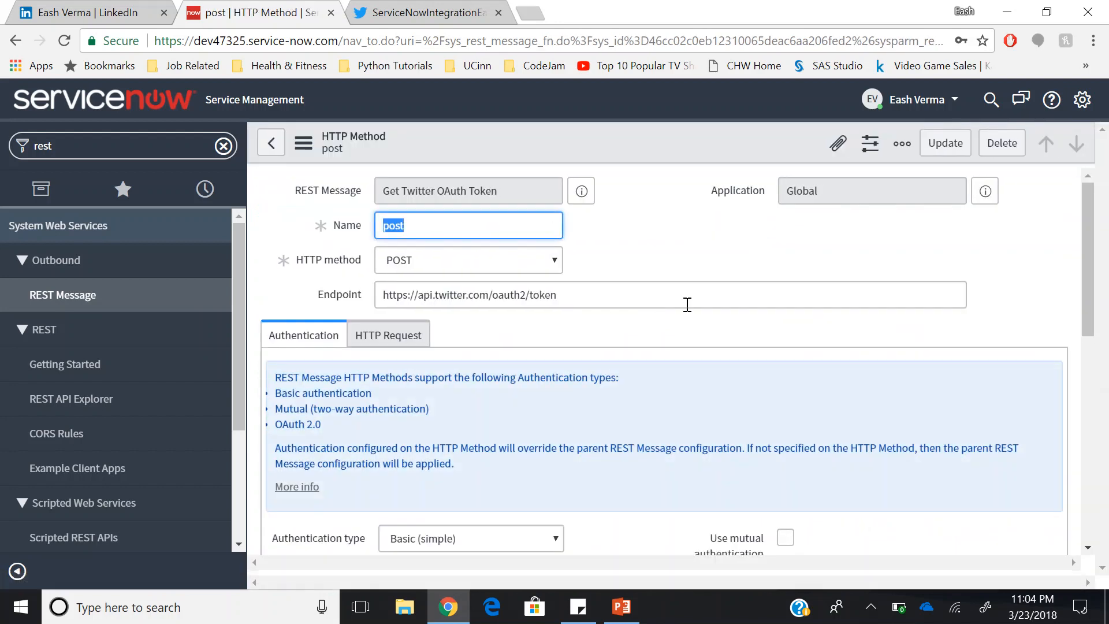
scroll(down, 3)
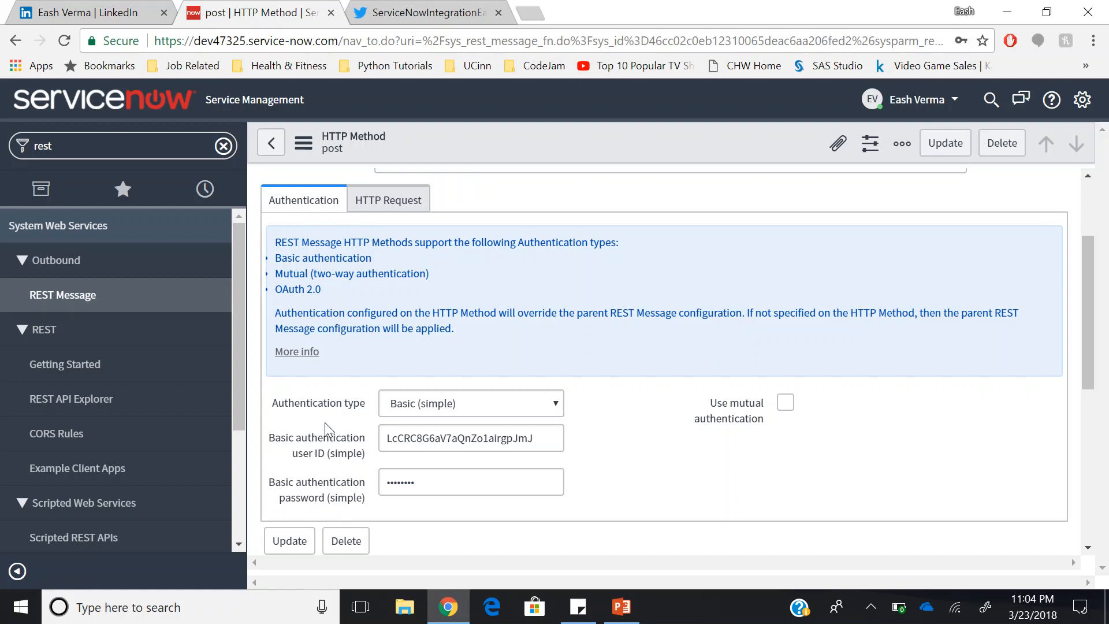
mouse_move(463, 425)
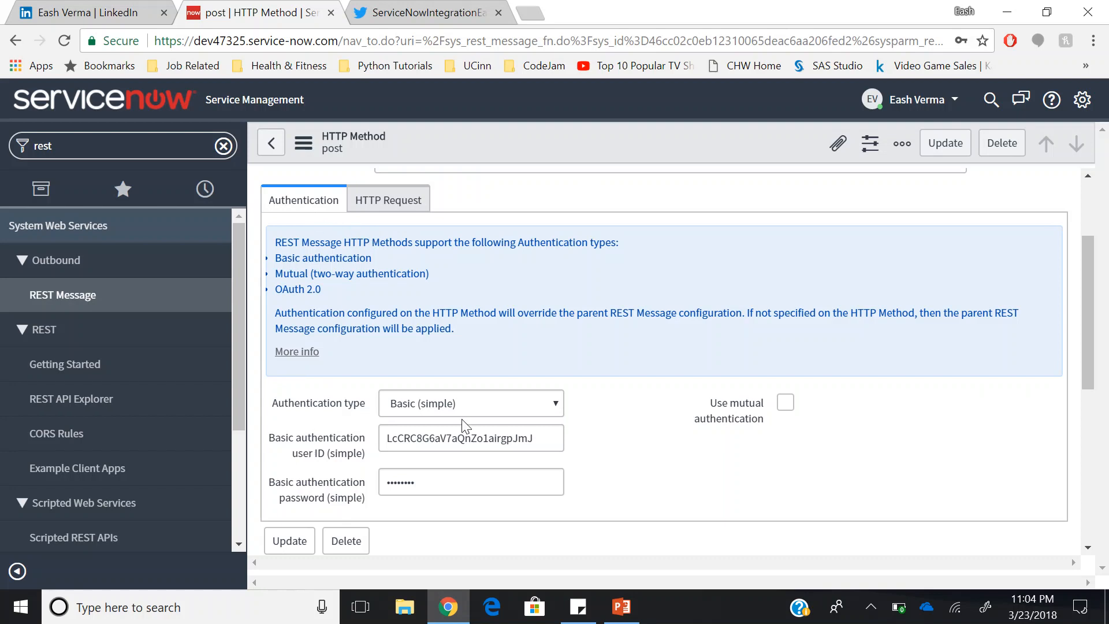
mouse_move(517, 426)
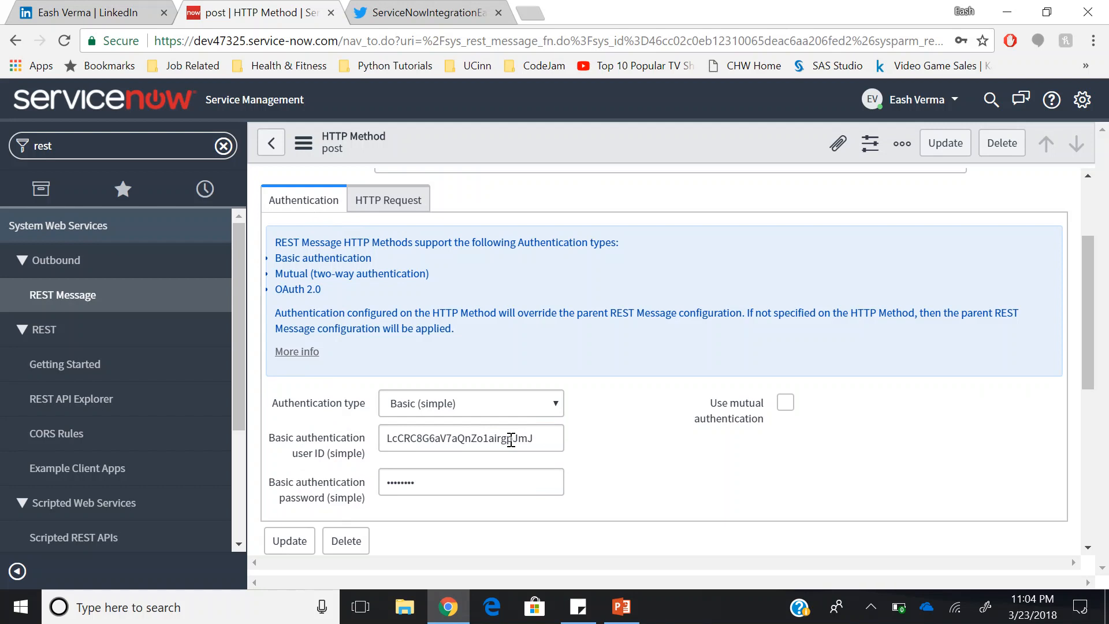
mouse_move(323, 496)
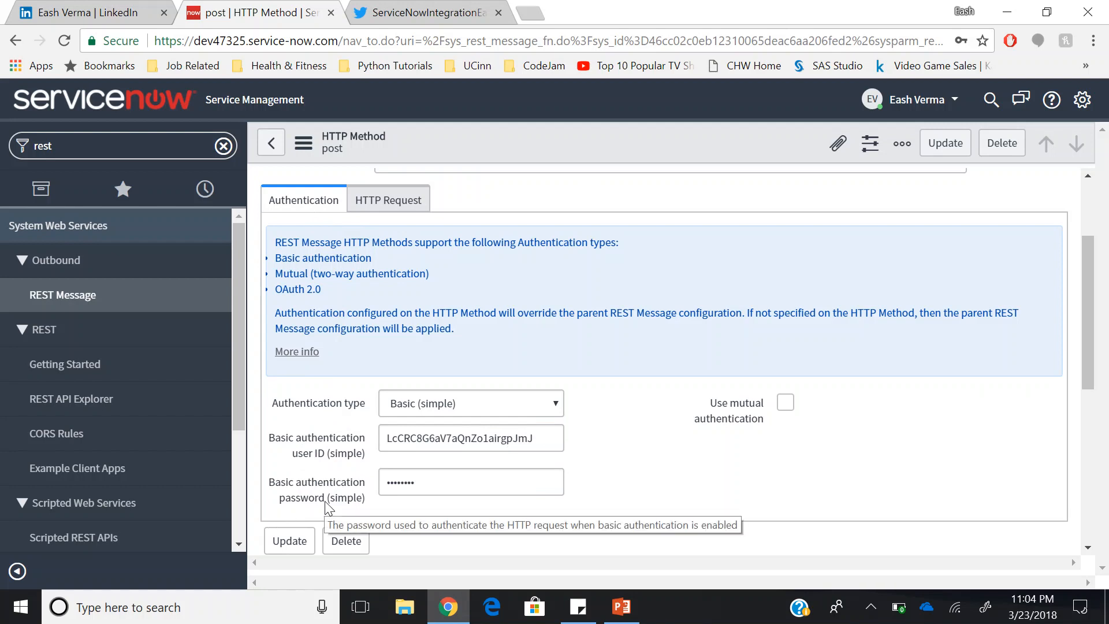
scroll(down, 3)
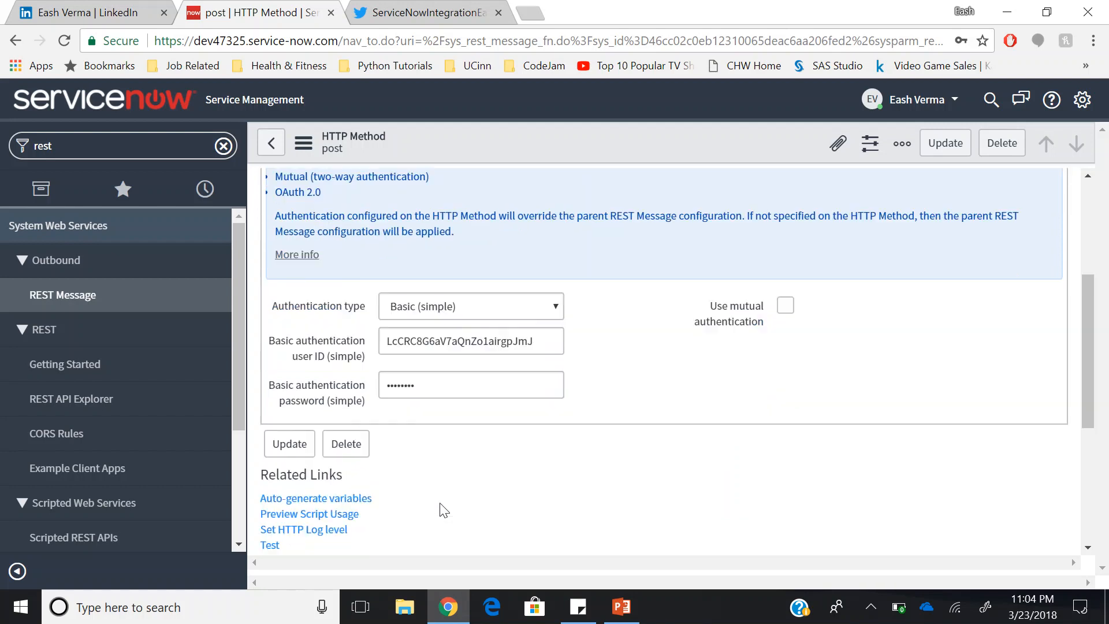
scroll(down, 3)
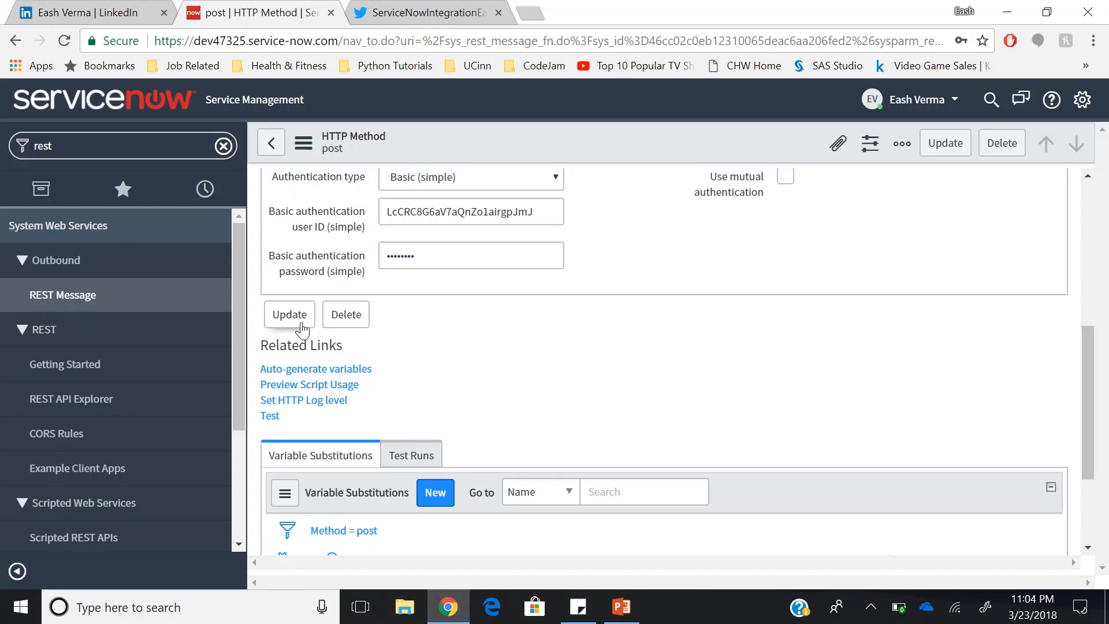
mouse_move(100, 225)
text(t)
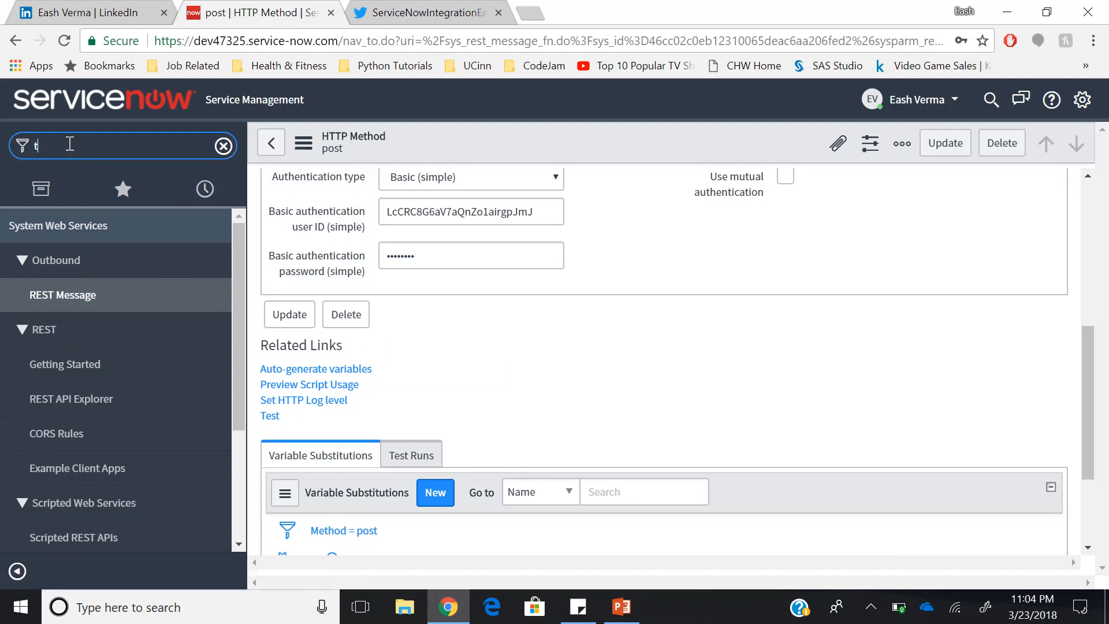
text(wit)
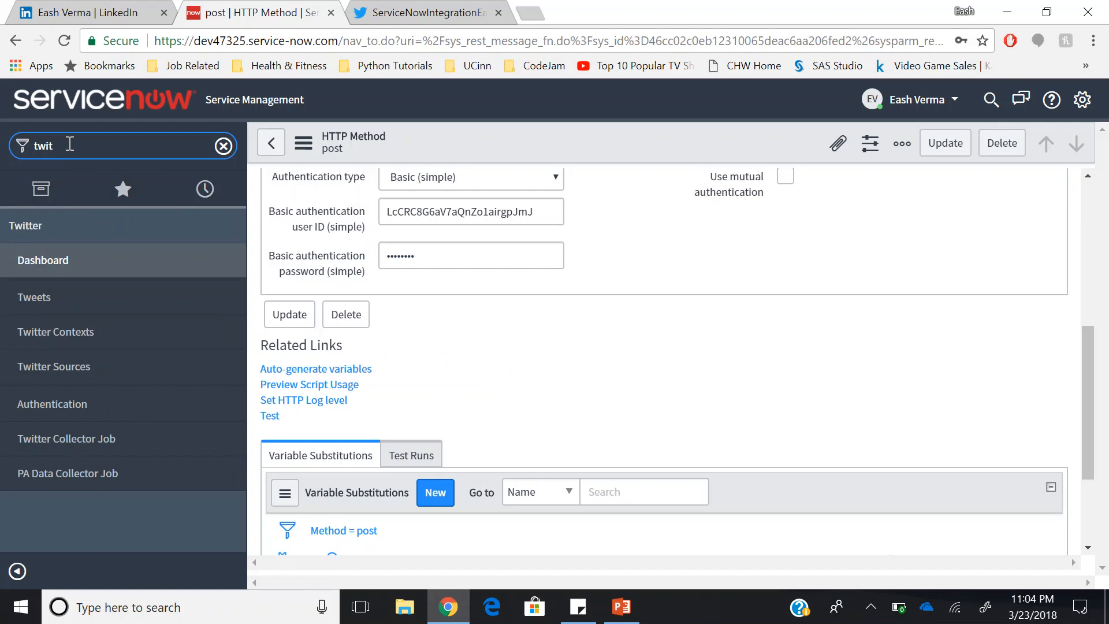
mouse_move(67, 439)
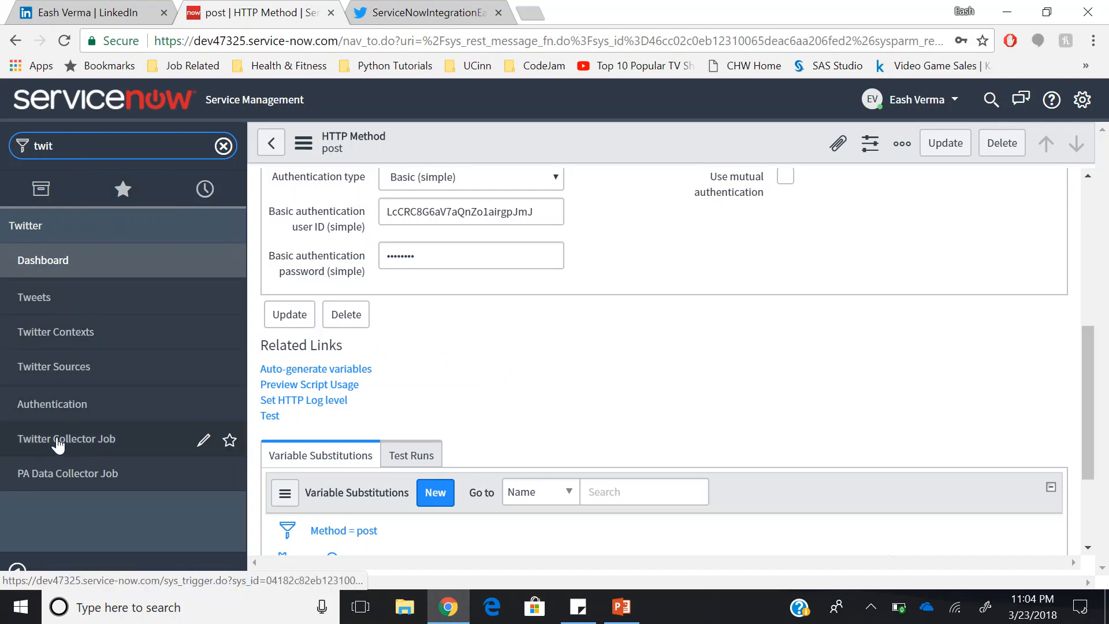
- Review the TwitterCollector Job's Interval trigger of 2 hours and its Ready state options
click(67, 439)
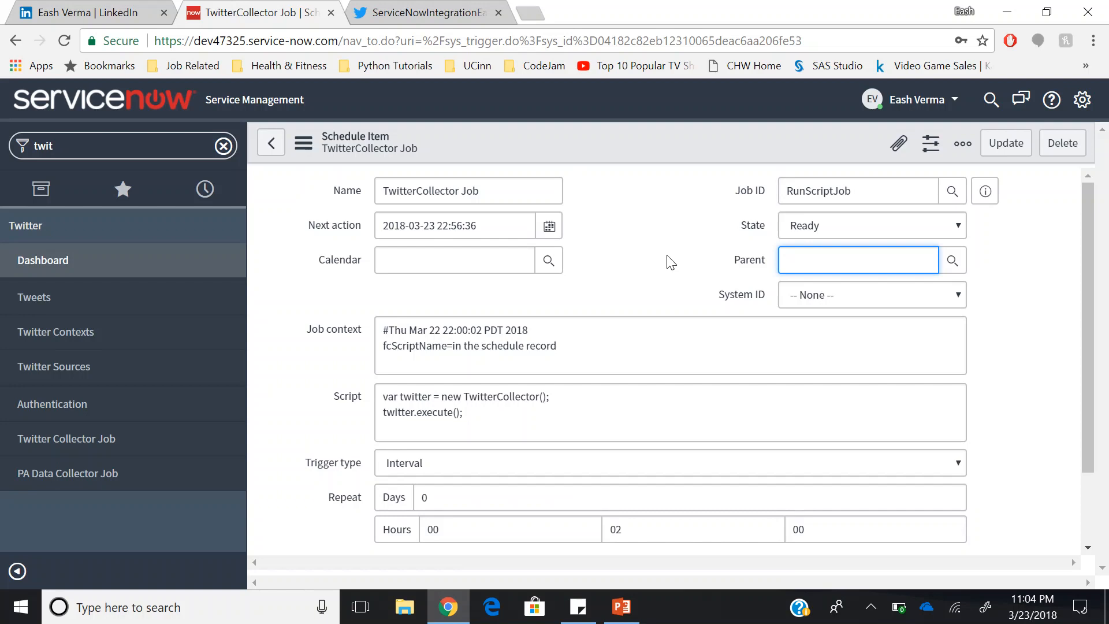
scroll(down, 3)
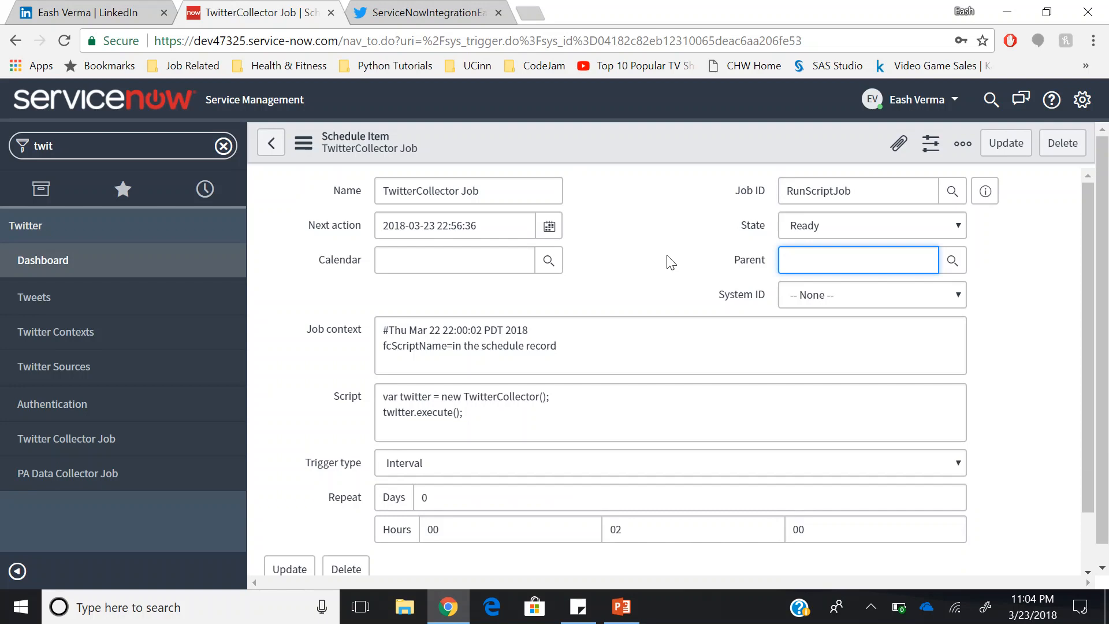
mouse_move(587, 267)
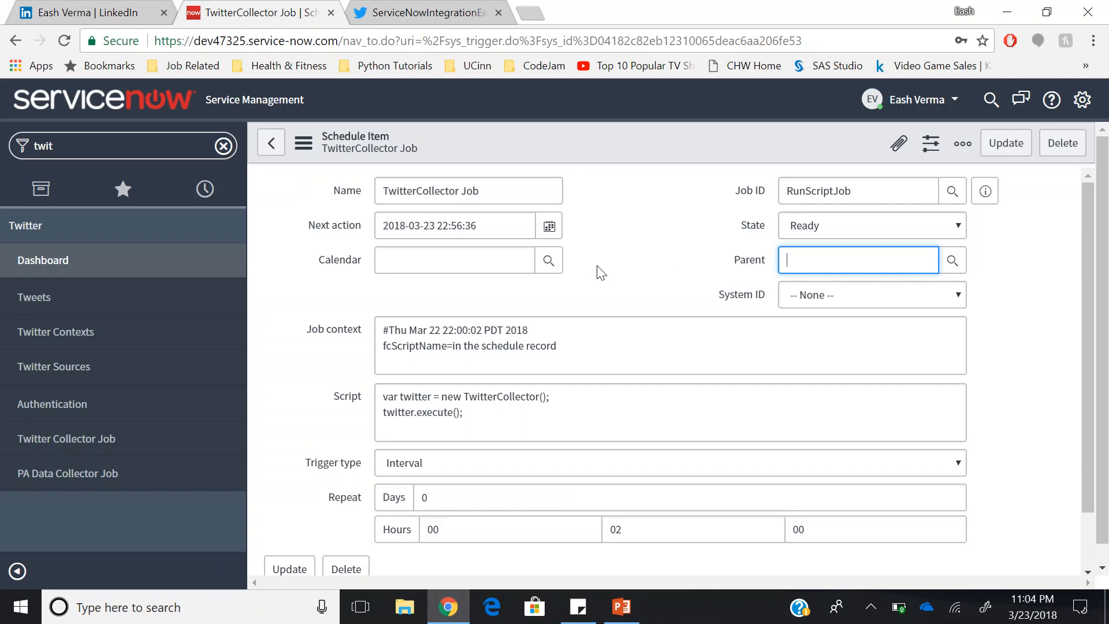
mouse_move(593, 295)
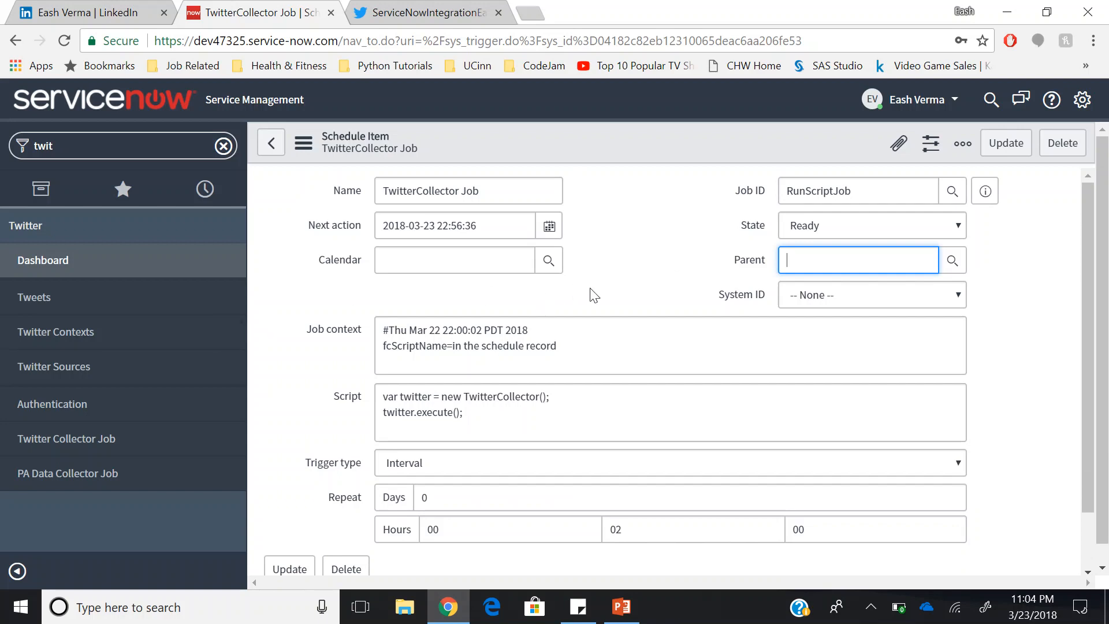
scroll(down, 3)
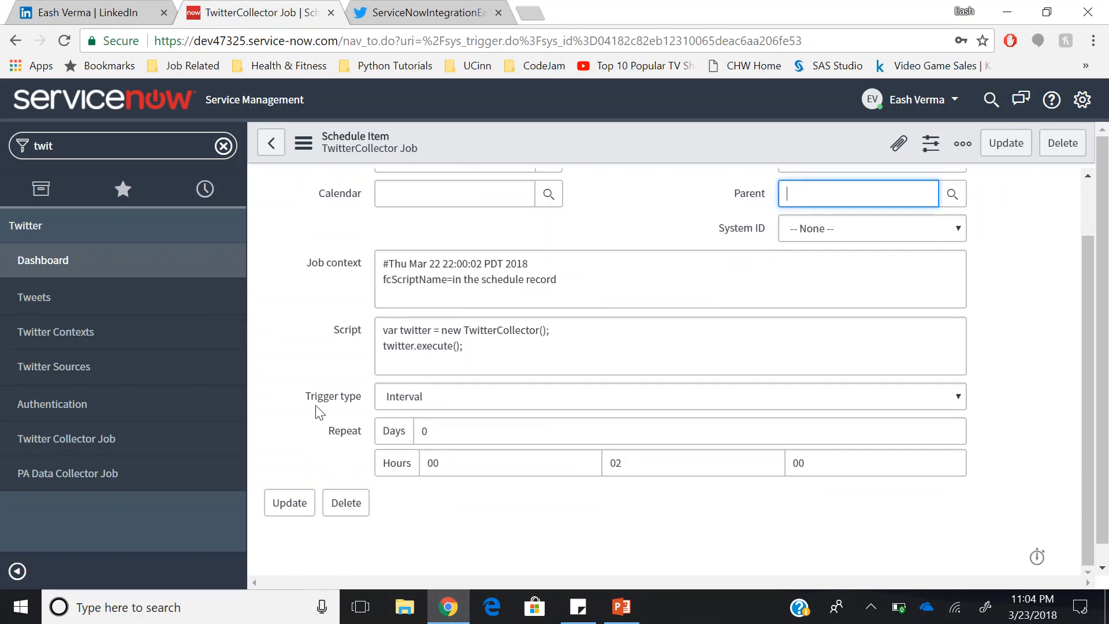
mouse_move(346, 405)
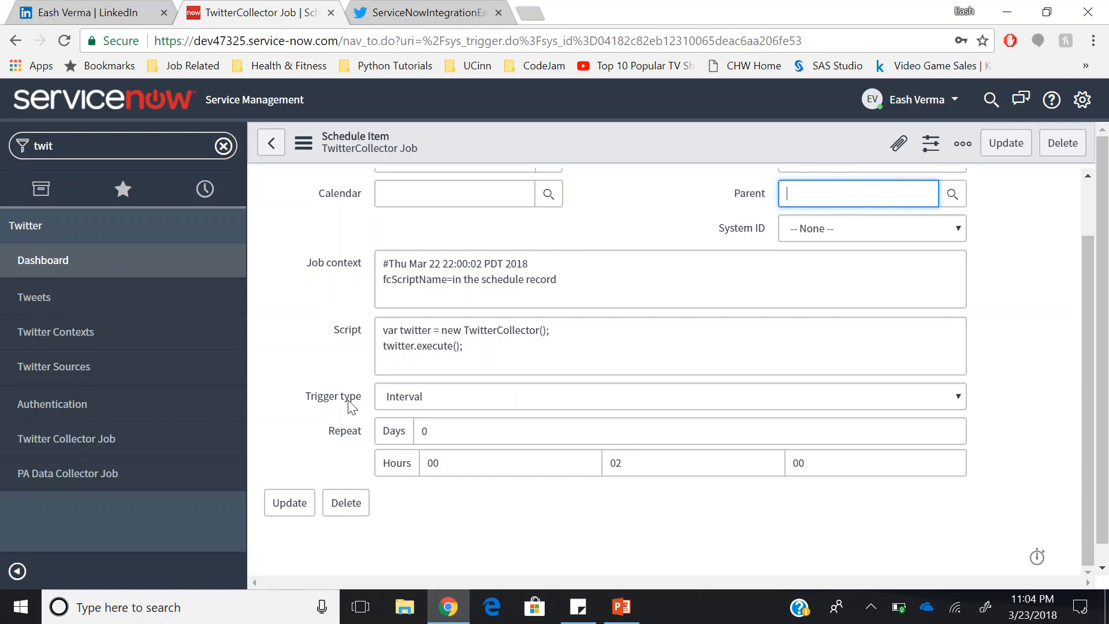
click(669, 396)
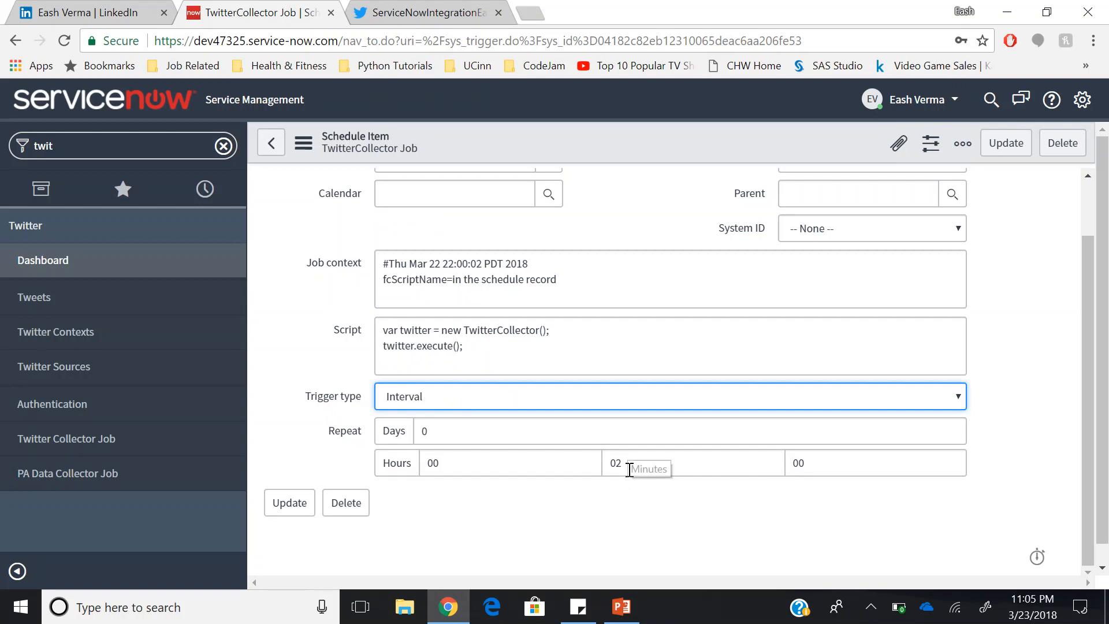
mouse_move(650, 498)
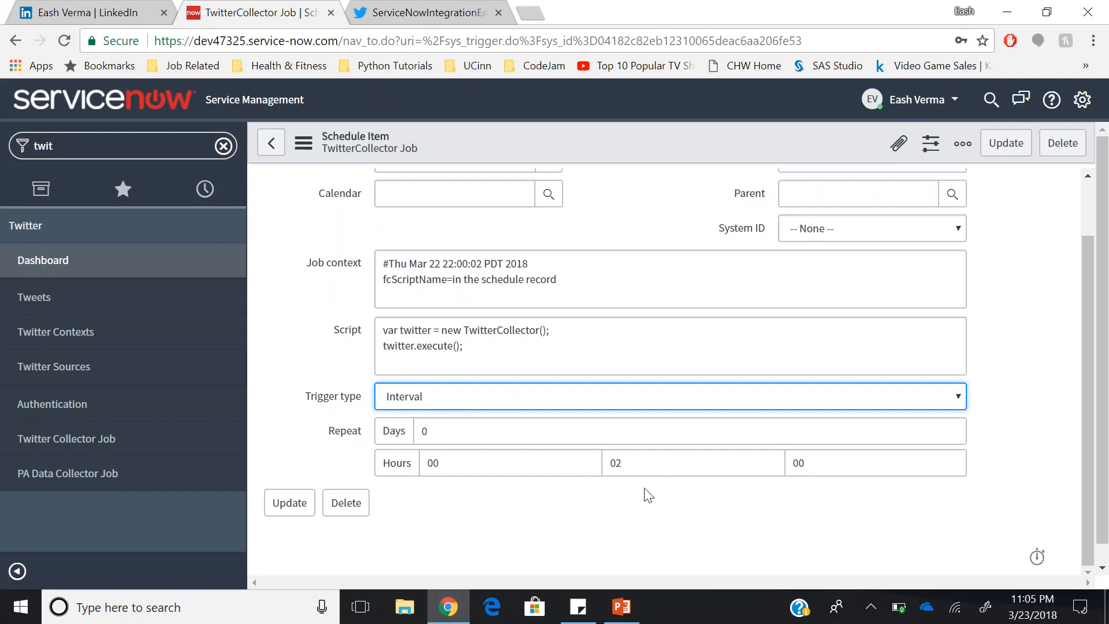
mouse_move(629, 491)
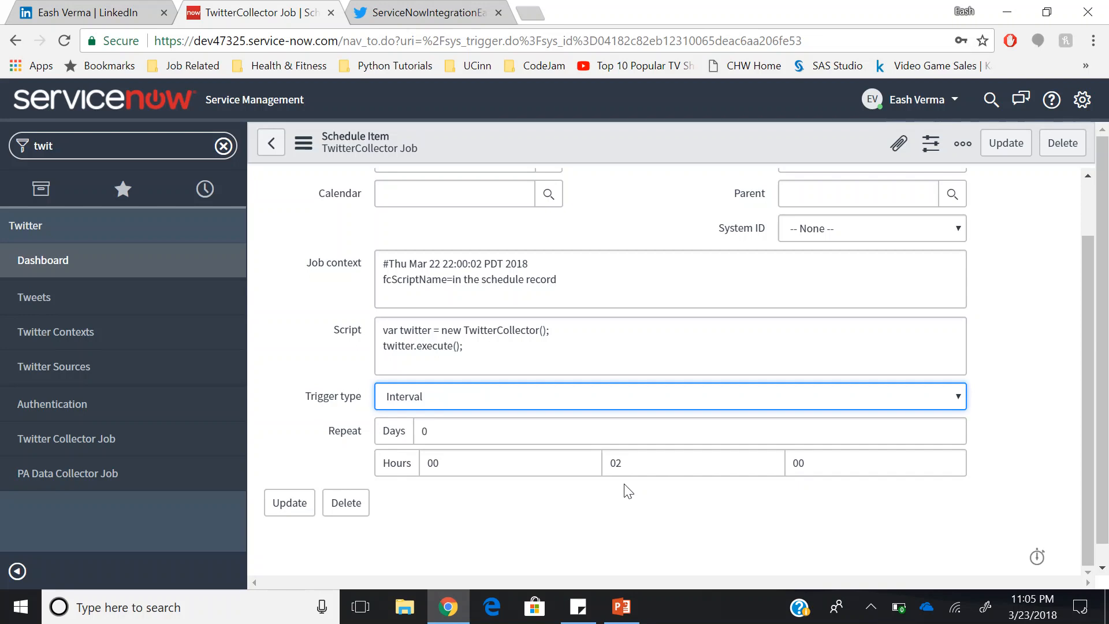
mouse_move(471, 515)
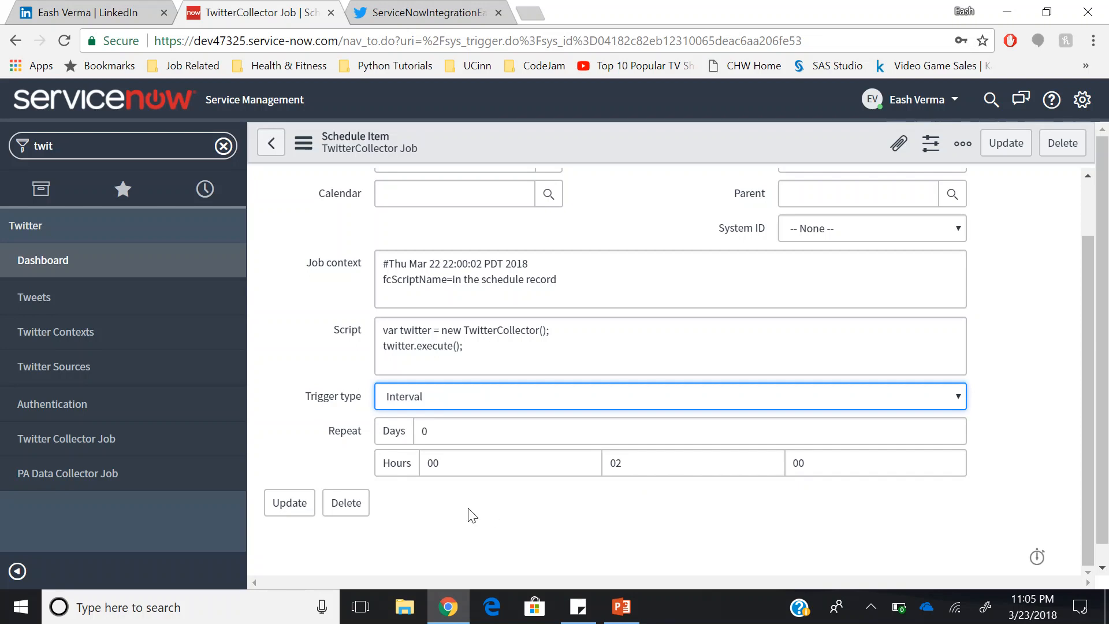
mouse_move(817, 261)
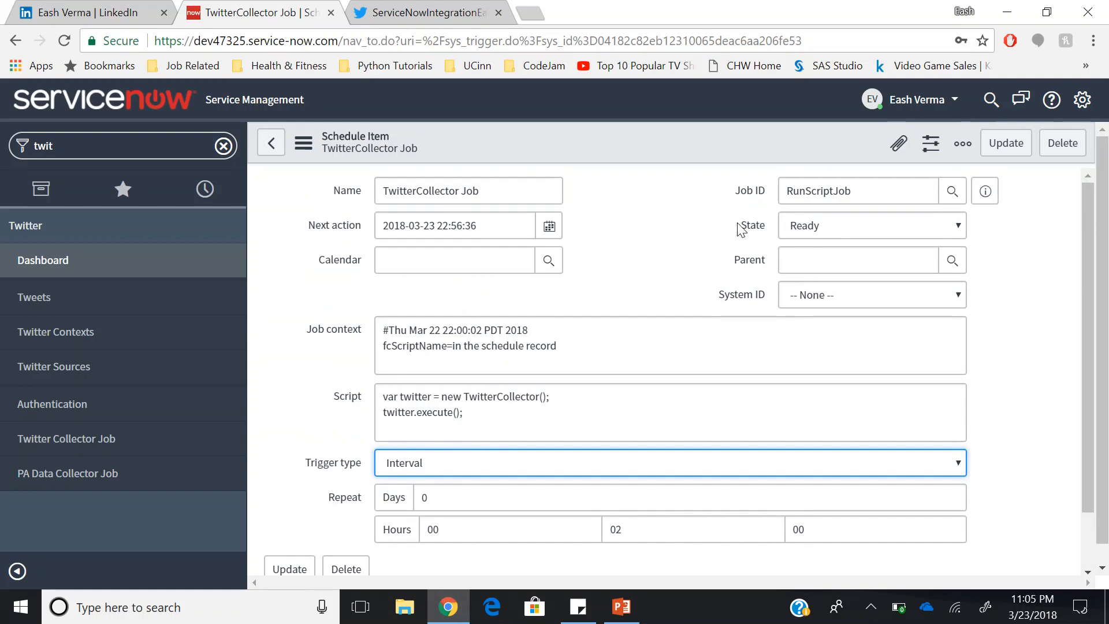
click(871, 225)
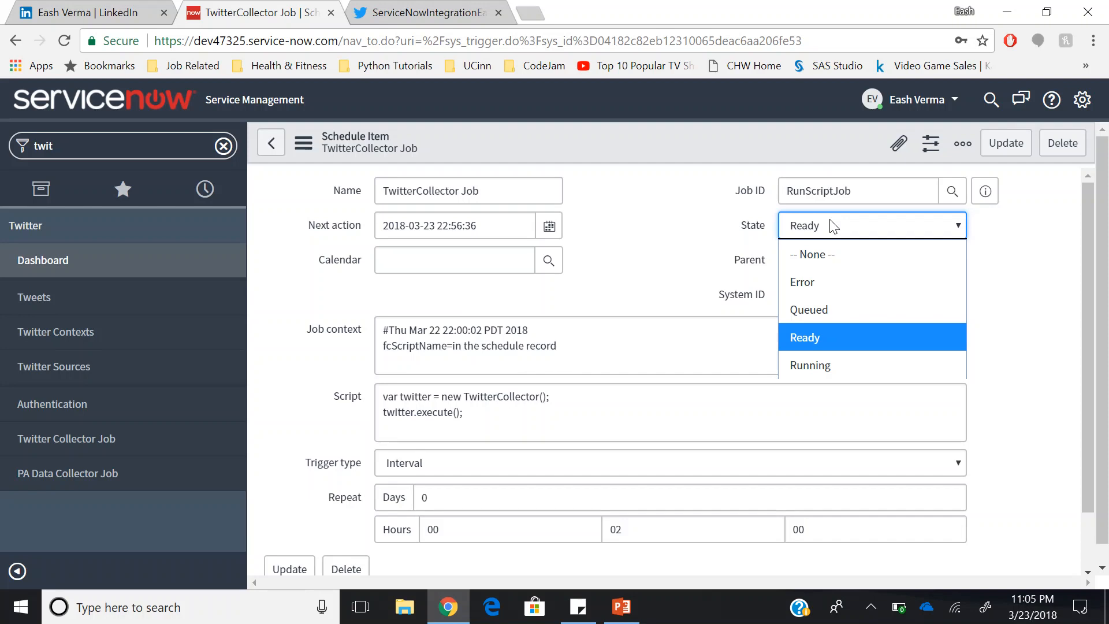
mouse_move(694, 235)
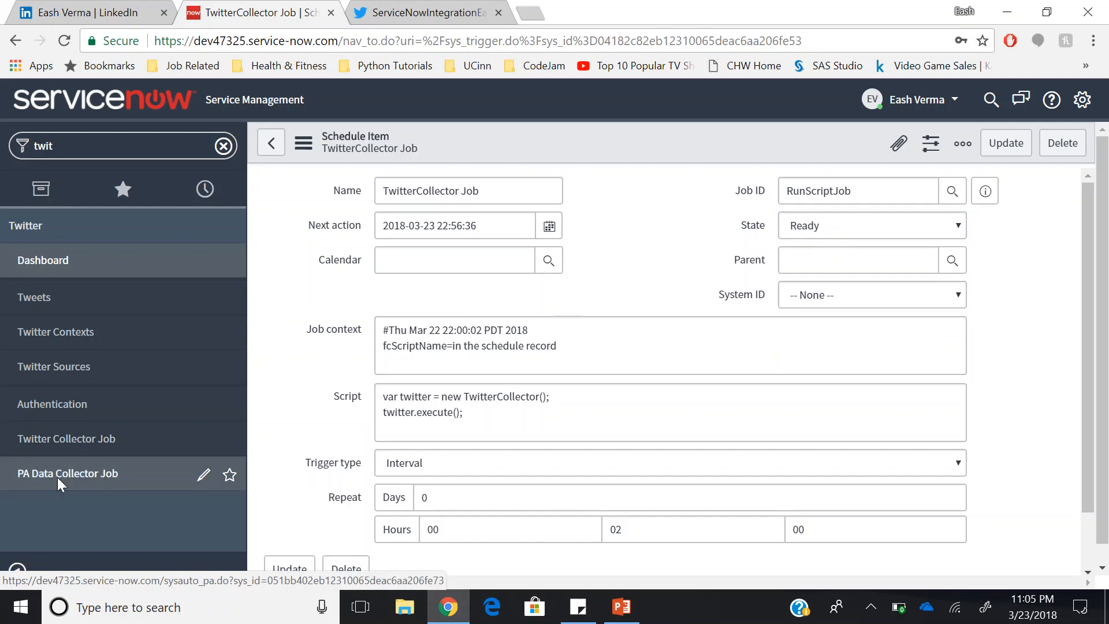
- Review the [PA Example] Twitter Job, active daily at 11:00, and its four job logs with warnings
click(67, 474)
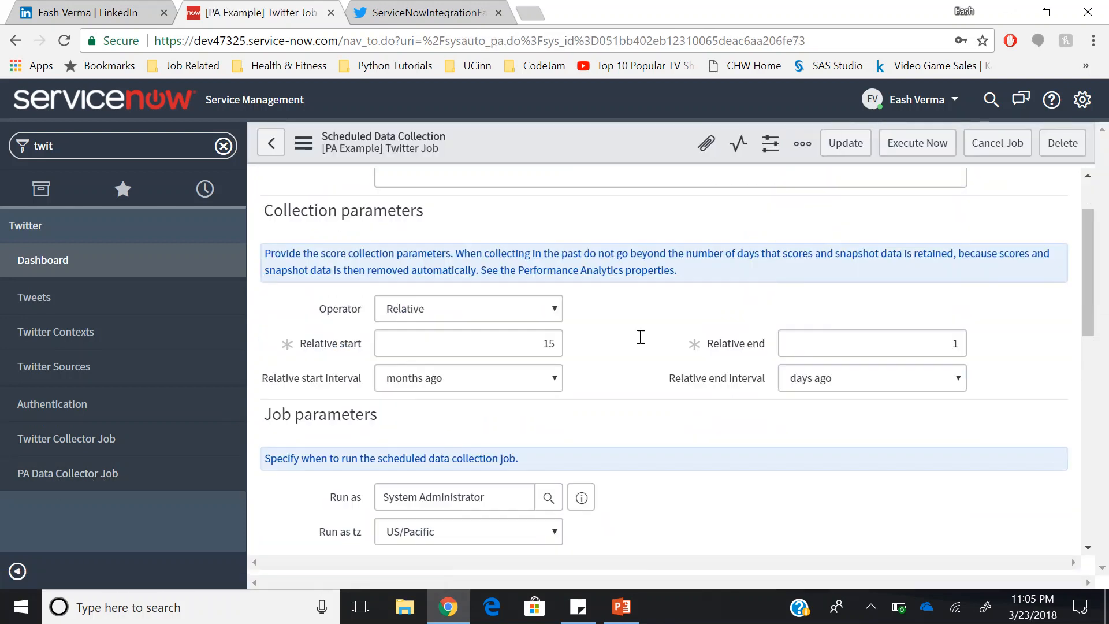
scroll(down, 3)
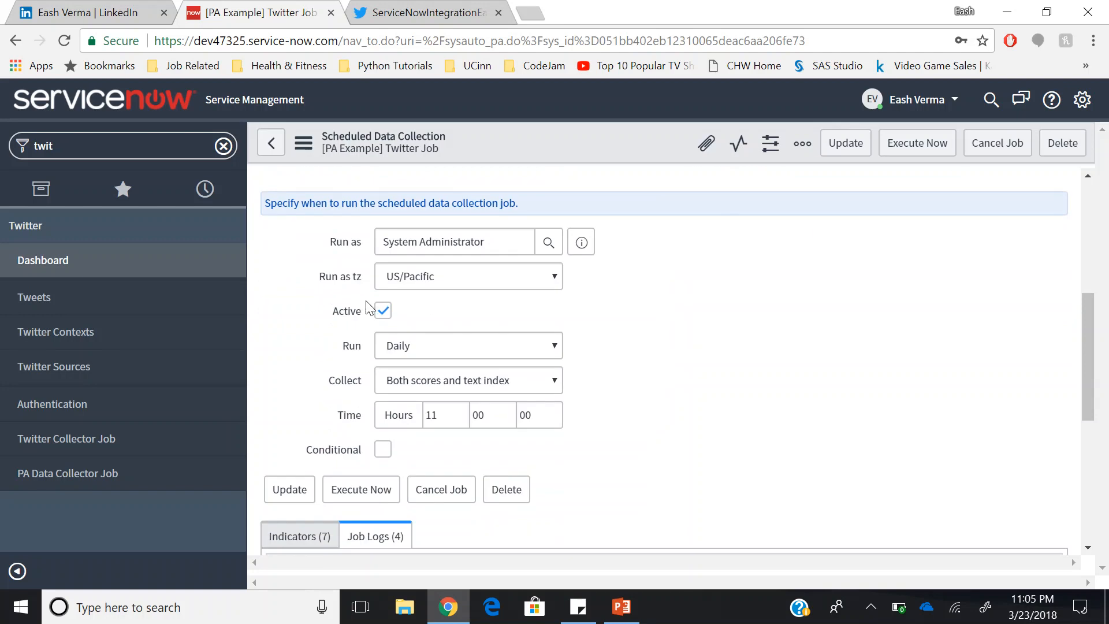
mouse_move(417, 322)
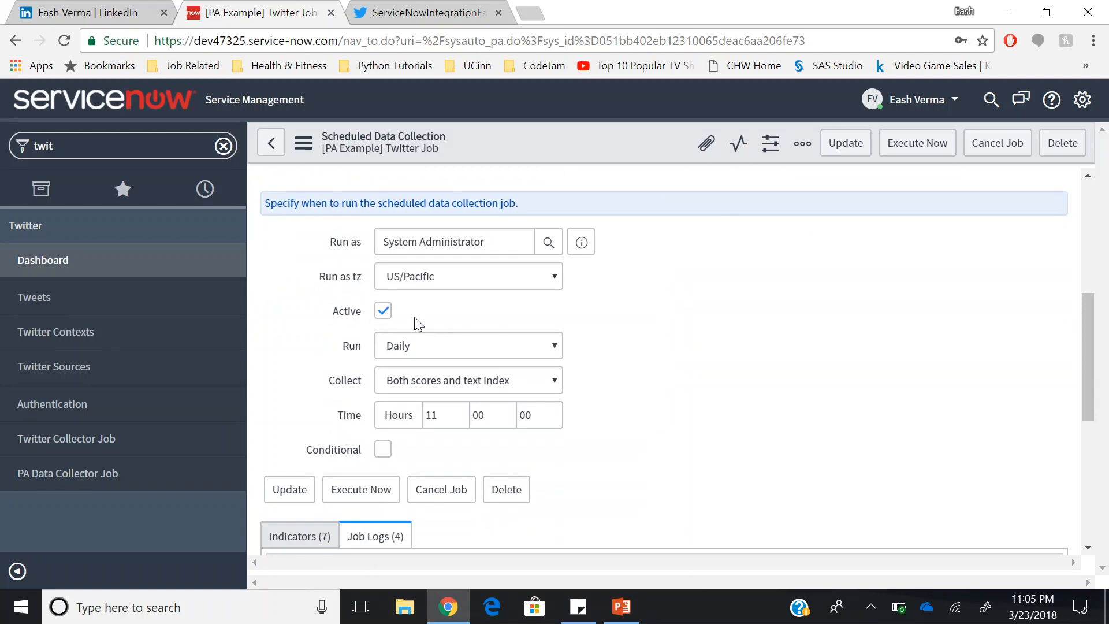
scroll(down, 3)
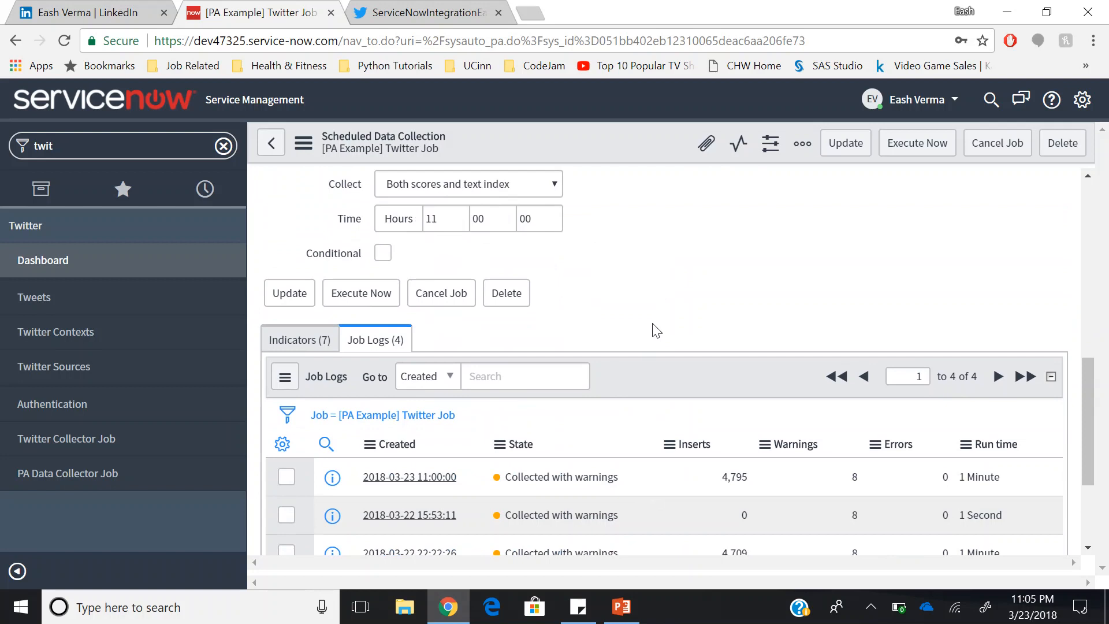
scroll(down, 3)
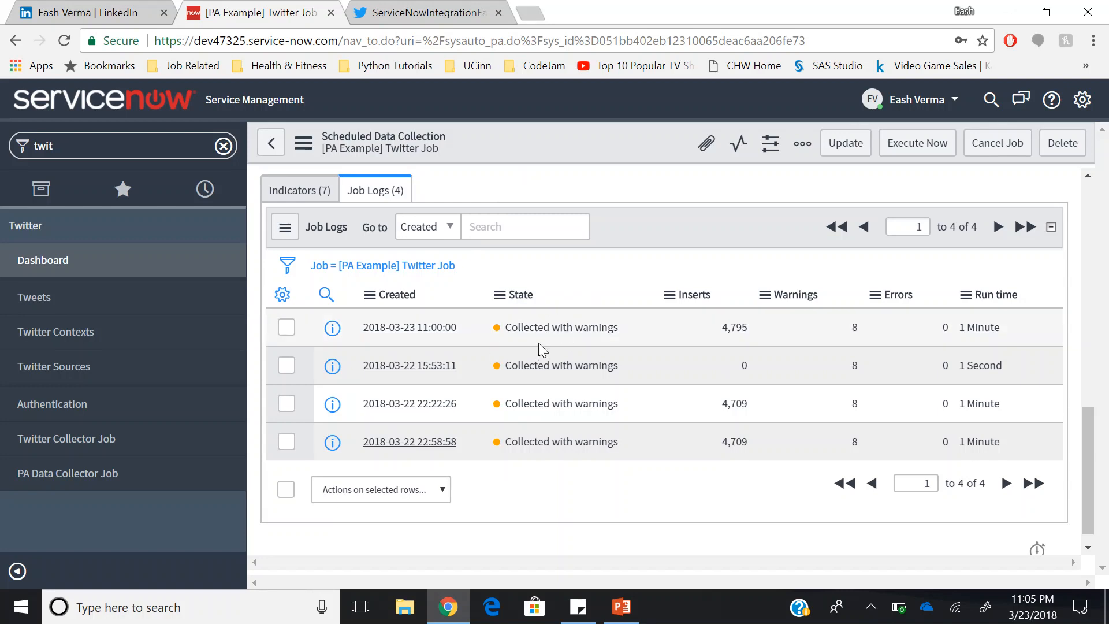
mouse_move(631, 346)
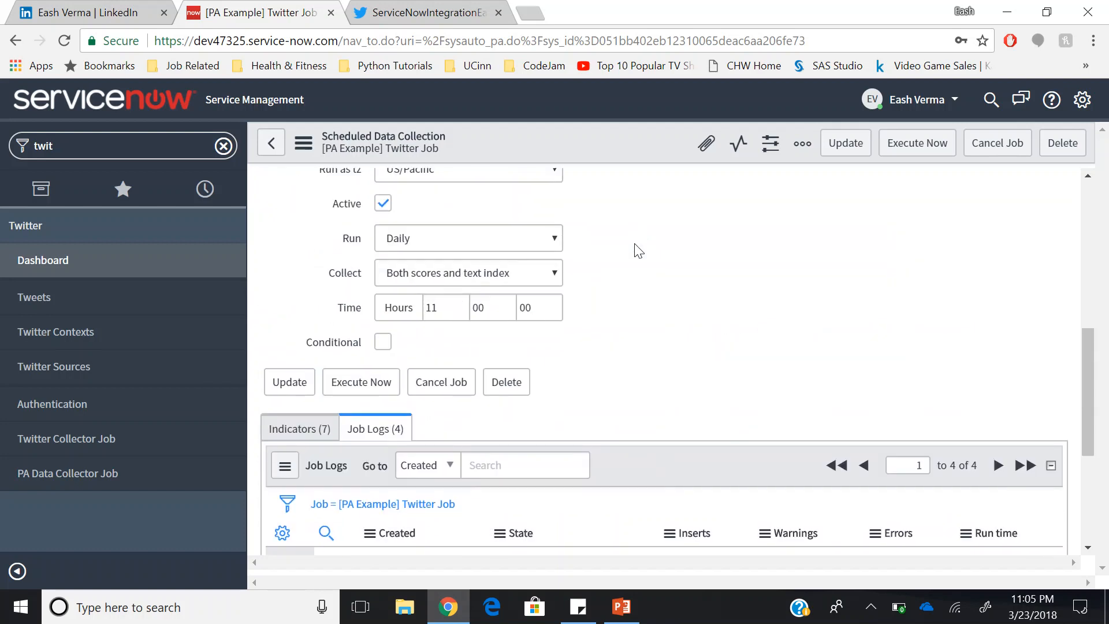
scroll(up, 3)
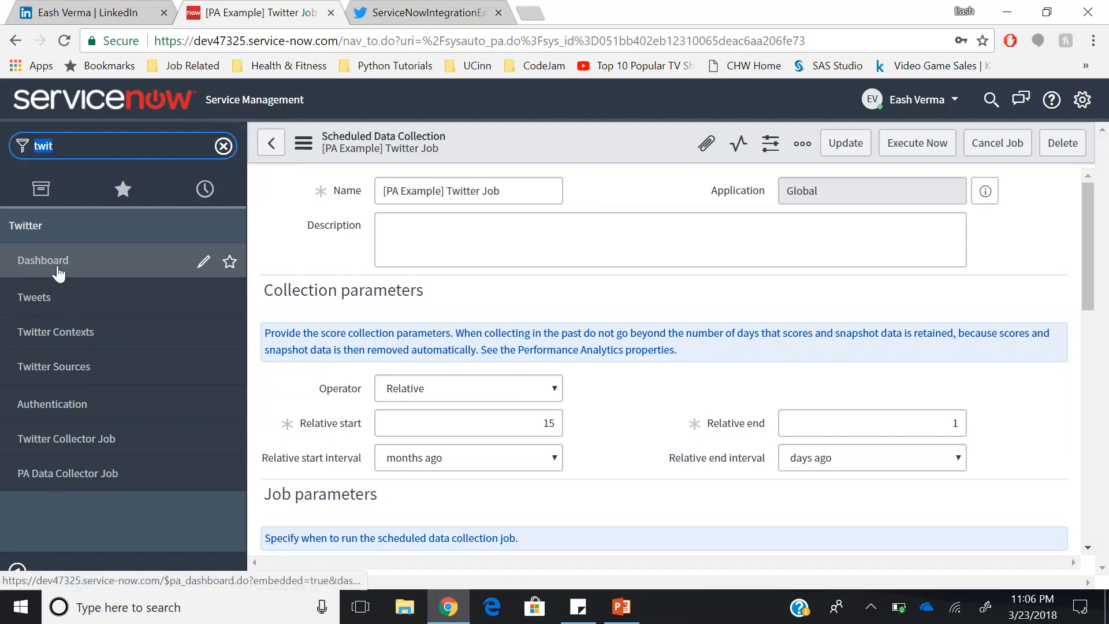
- Show the Twitter dashboard with 9389 tweets, 42555 retweets and 24040 followers
click(42, 260)
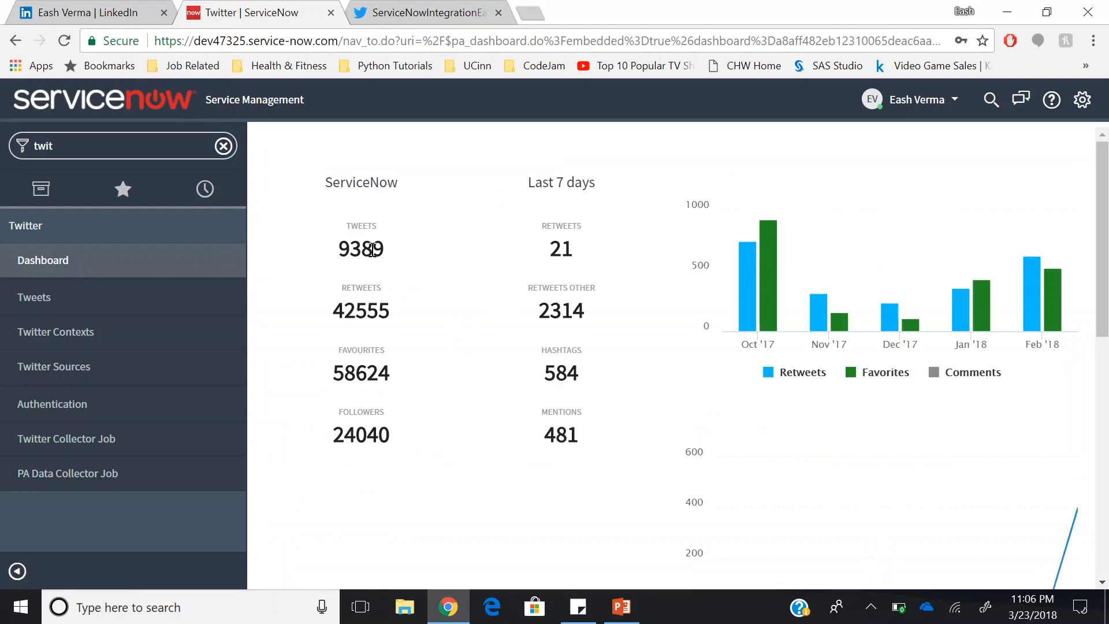
mouse_move(420, 376)
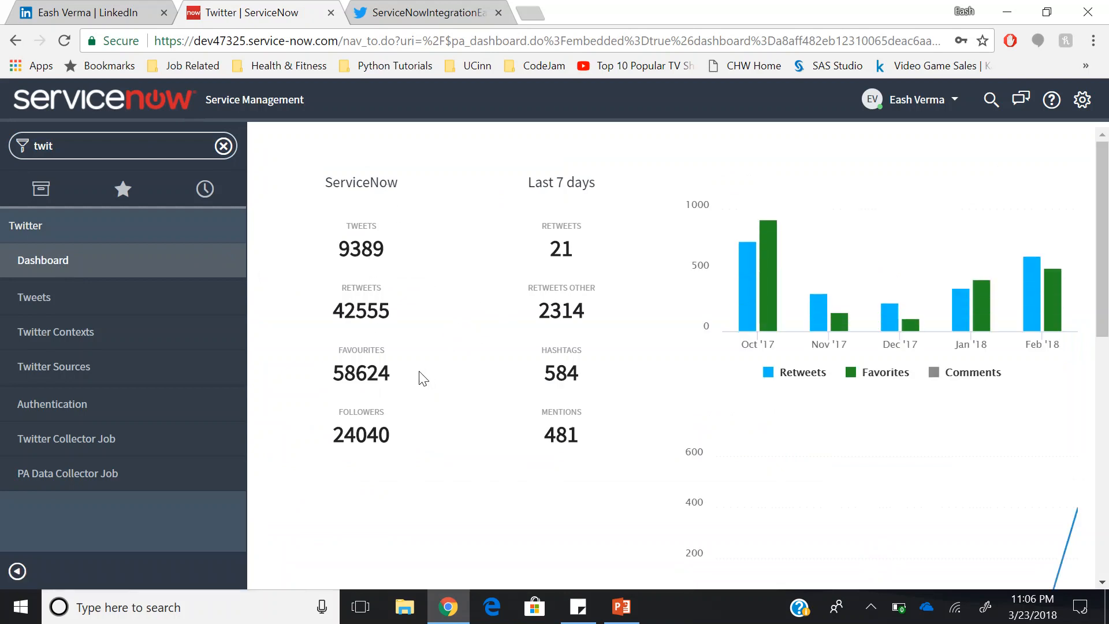
mouse_move(754, 262)
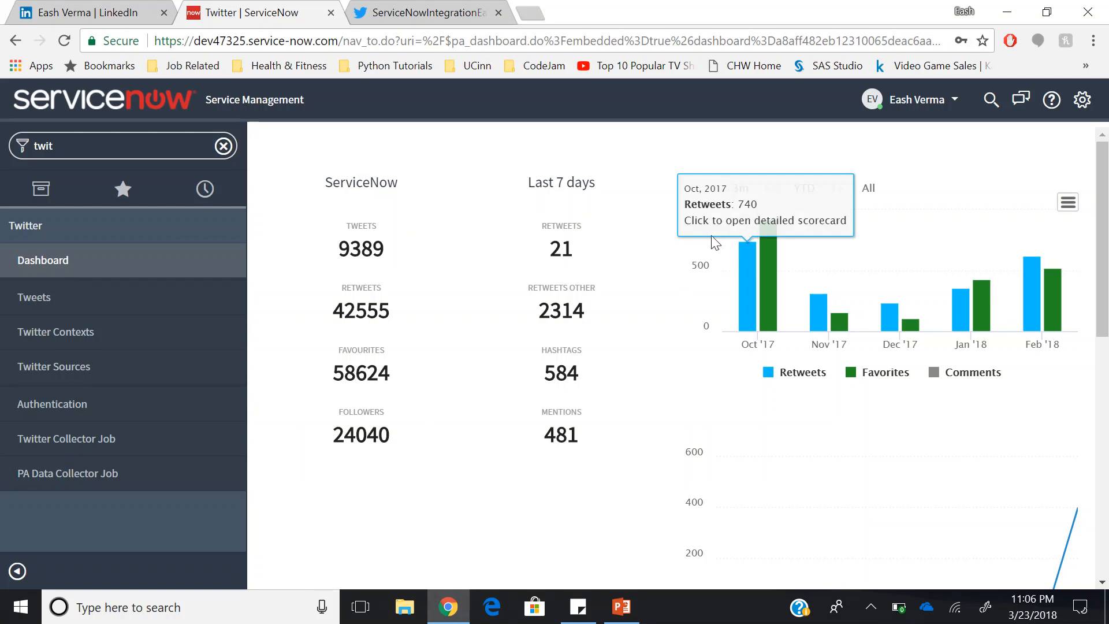
mouse_move(748, 374)
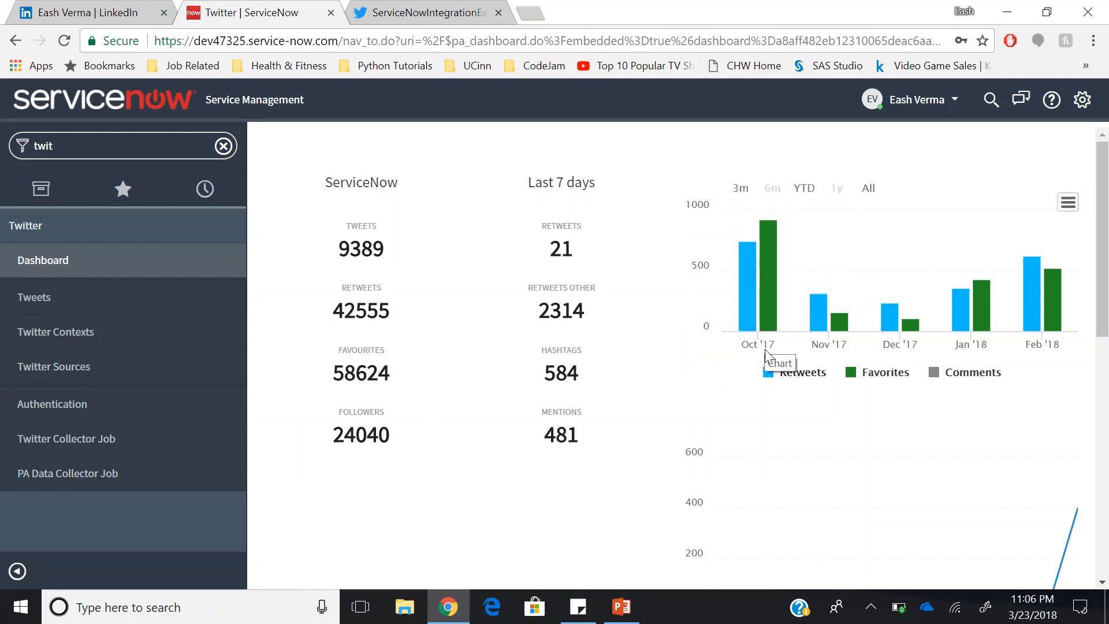
mouse_move(940, 353)
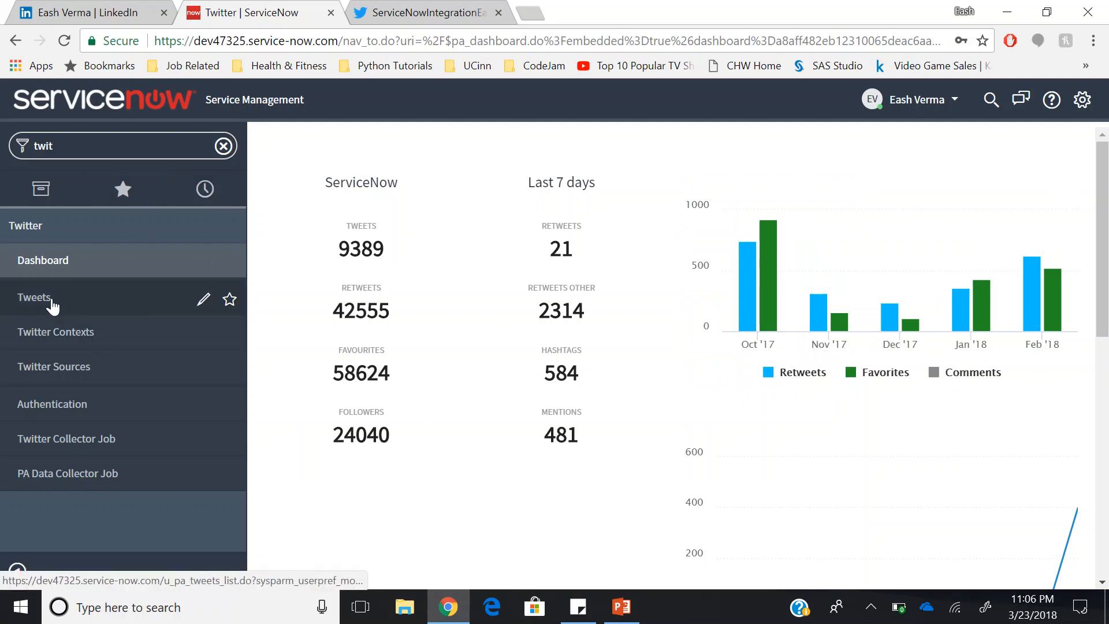
- List the 4866 collected tweets with context, username, text and retweet counts
click(33, 297)
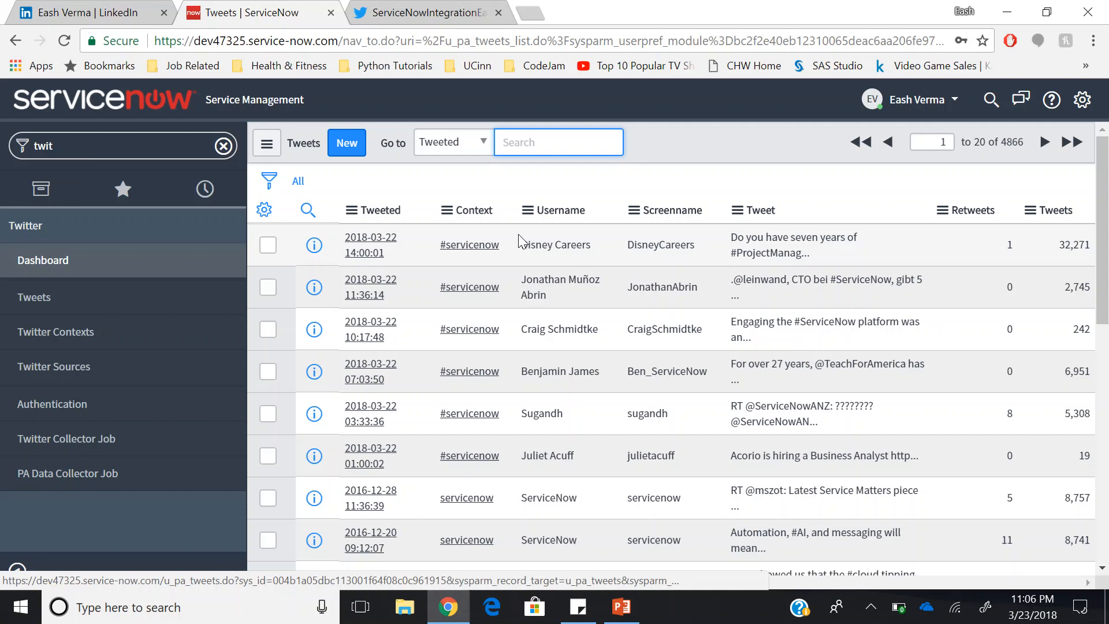
mouse_move(469, 413)
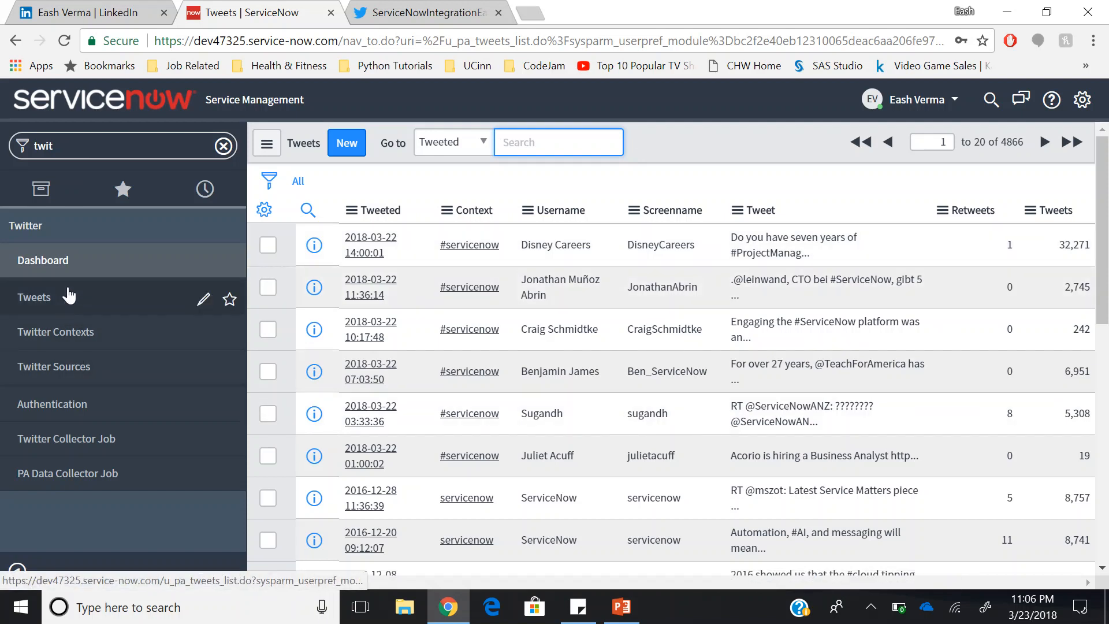
mouse_move(53, 367)
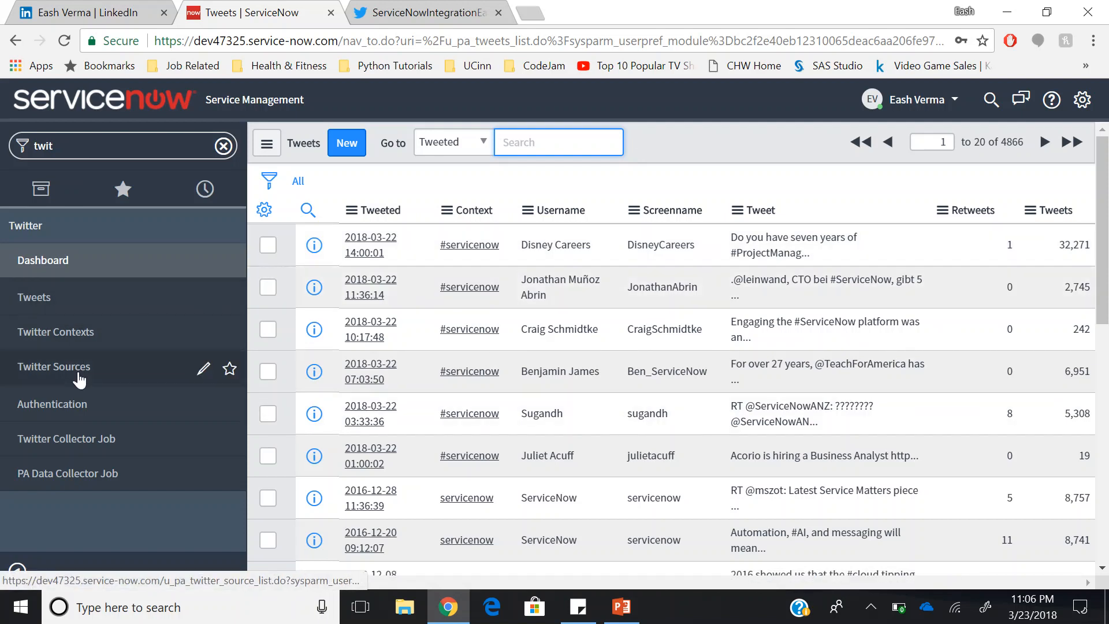
- Review the list of 74 Twitter sources, then return to the Twitter dashboard
click(53, 366)
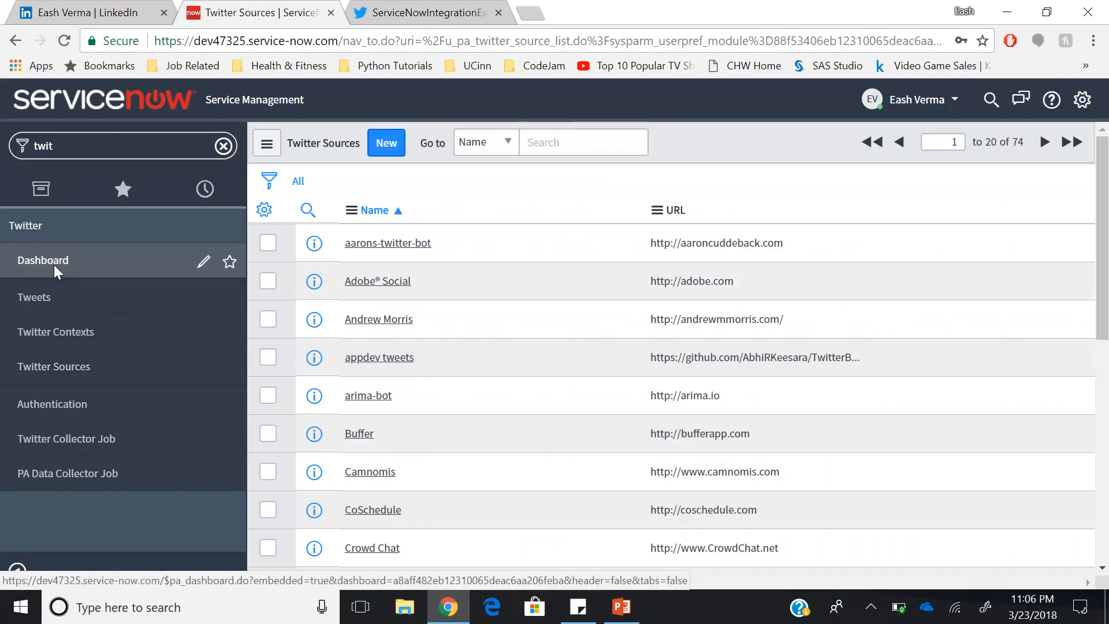
click(43, 260)
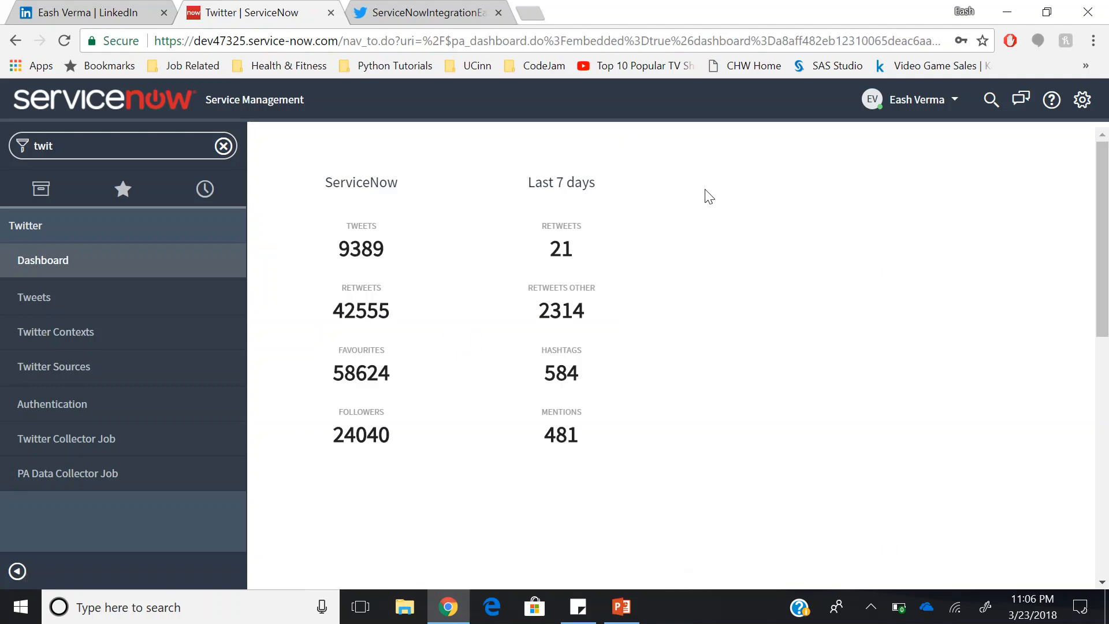